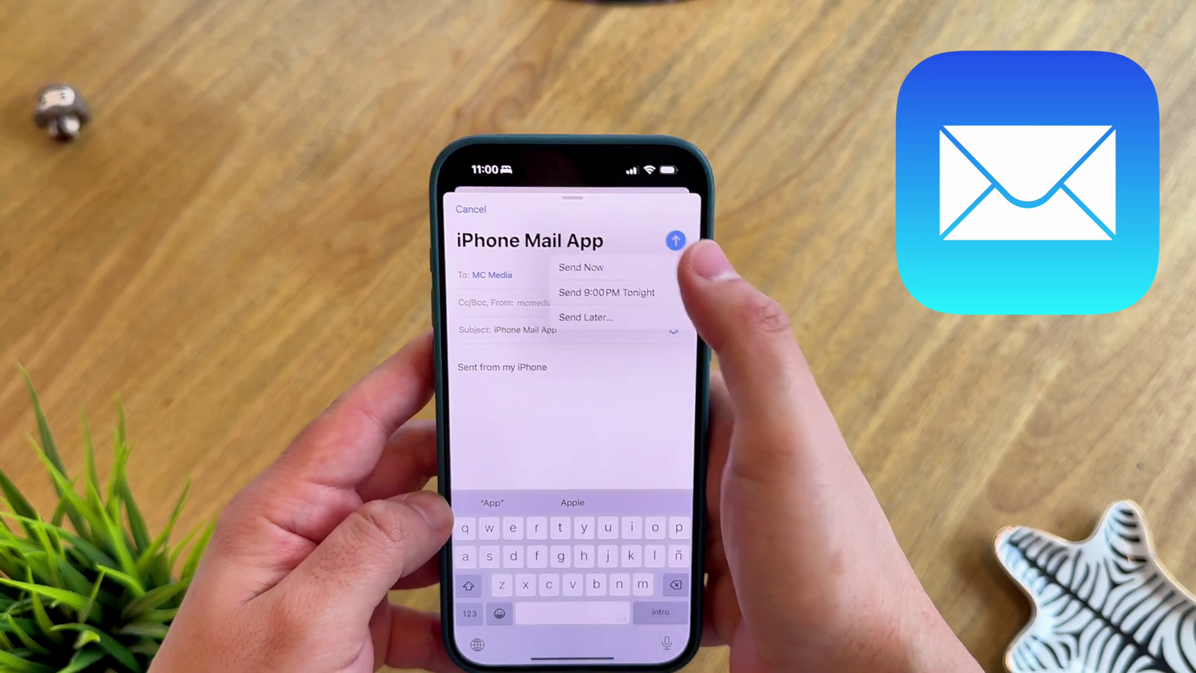
Send the 2024 Numbers email to Reminders, then return to Mail's Mailboxes list.
{"action": "left_click", "coordinate": [580, 267]}
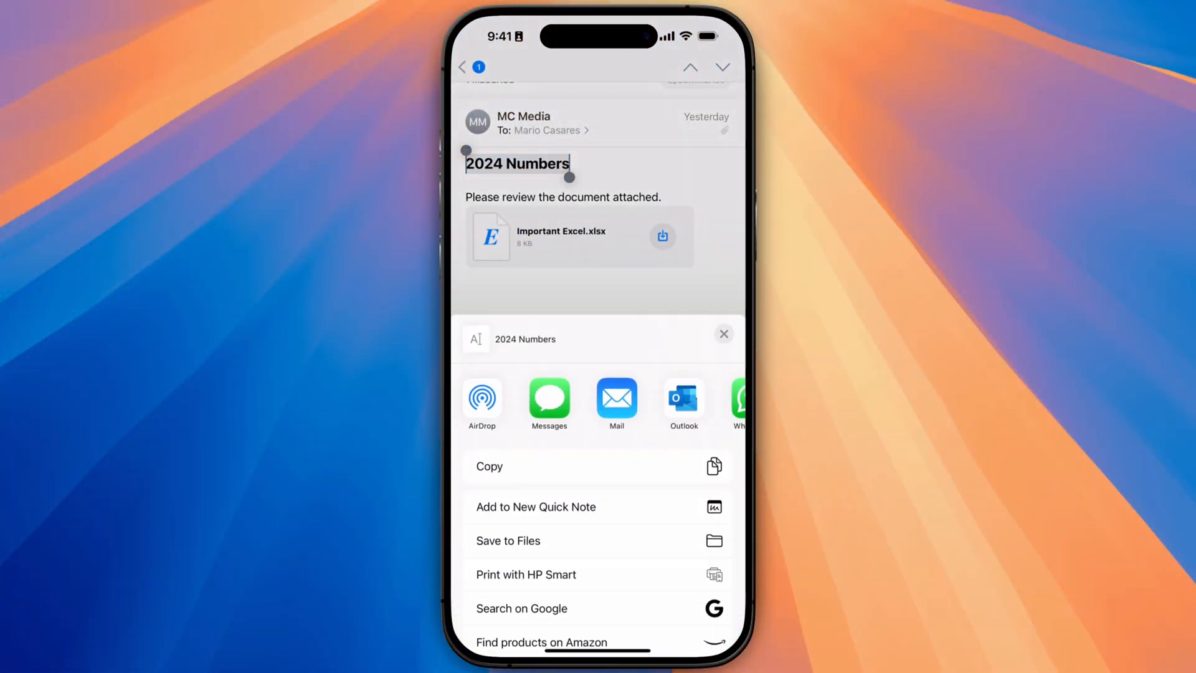
{"action": "scroll", "scroll_direction": "left", "scroll_amount": 3}
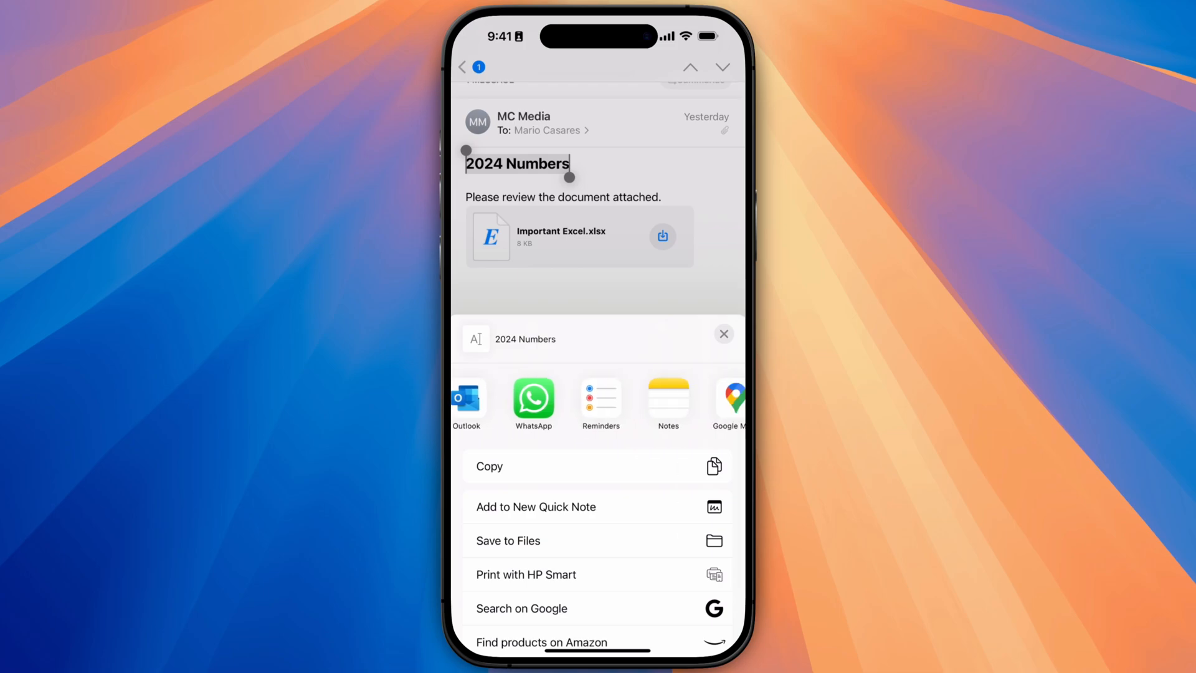
{"action": "left_click", "coordinate": [600, 398]}
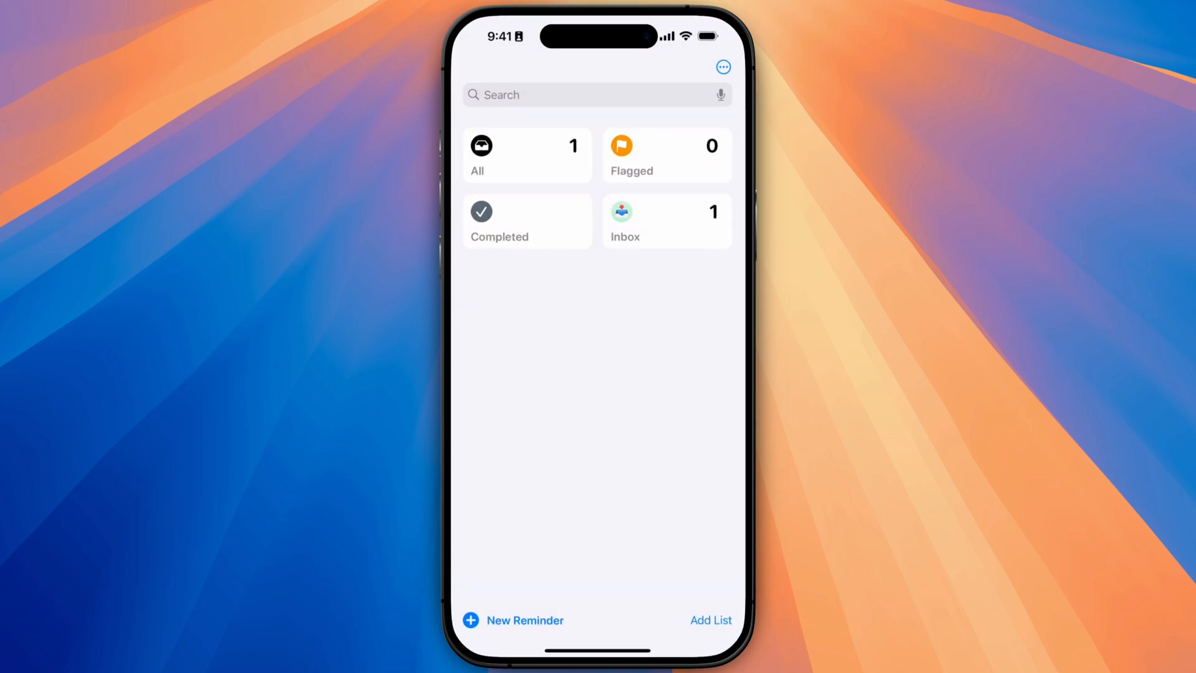
{"action": "left_click", "coordinate": [665, 221]}
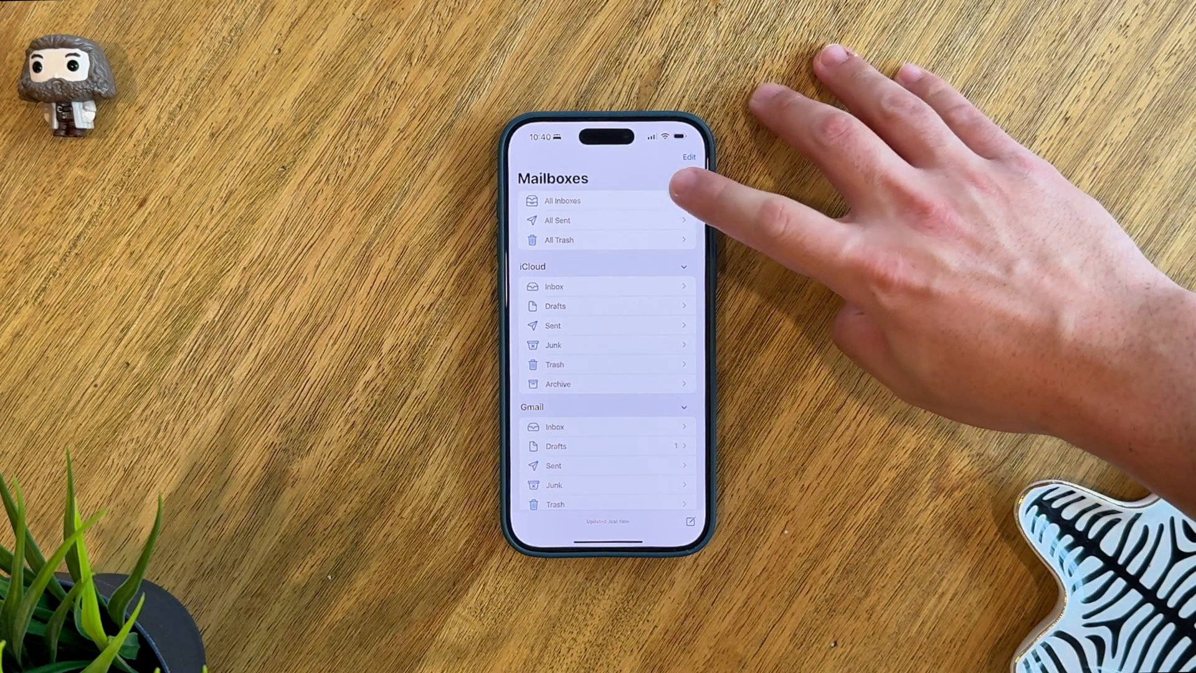
Browse the Transactions and Updates categories in All Inboxes, ending on All Mail.
{"action": "left_click", "coordinate": [561, 201]}
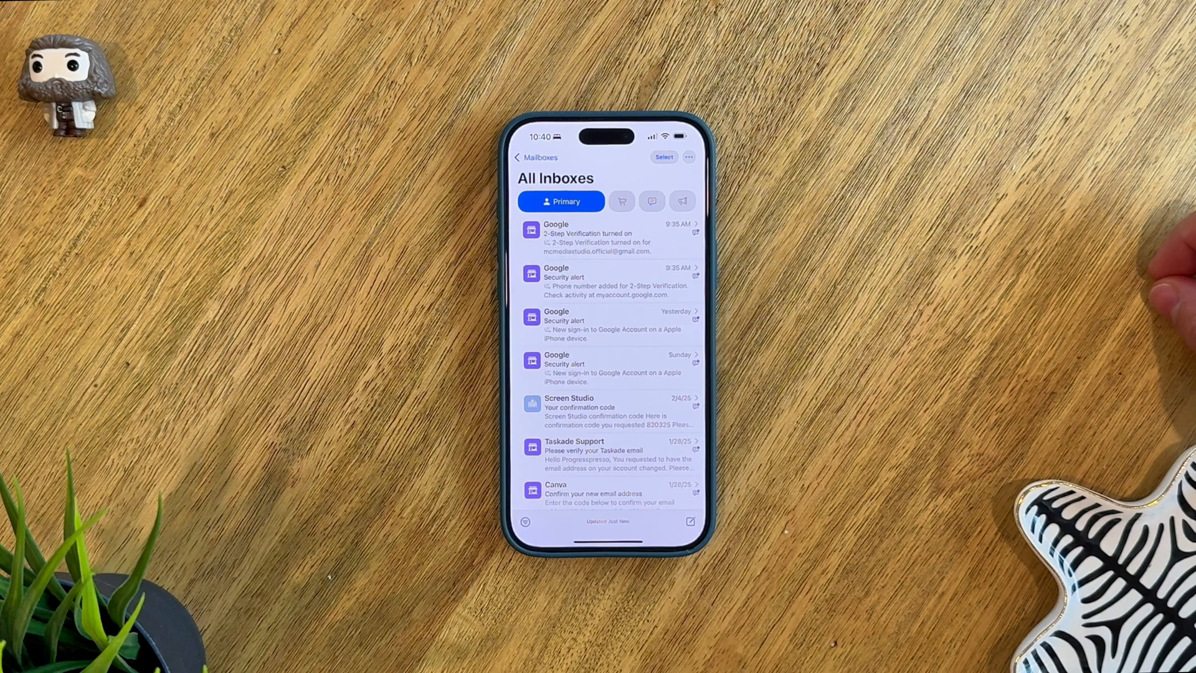
{"action": "left_click", "coordinate": [620, 201]}
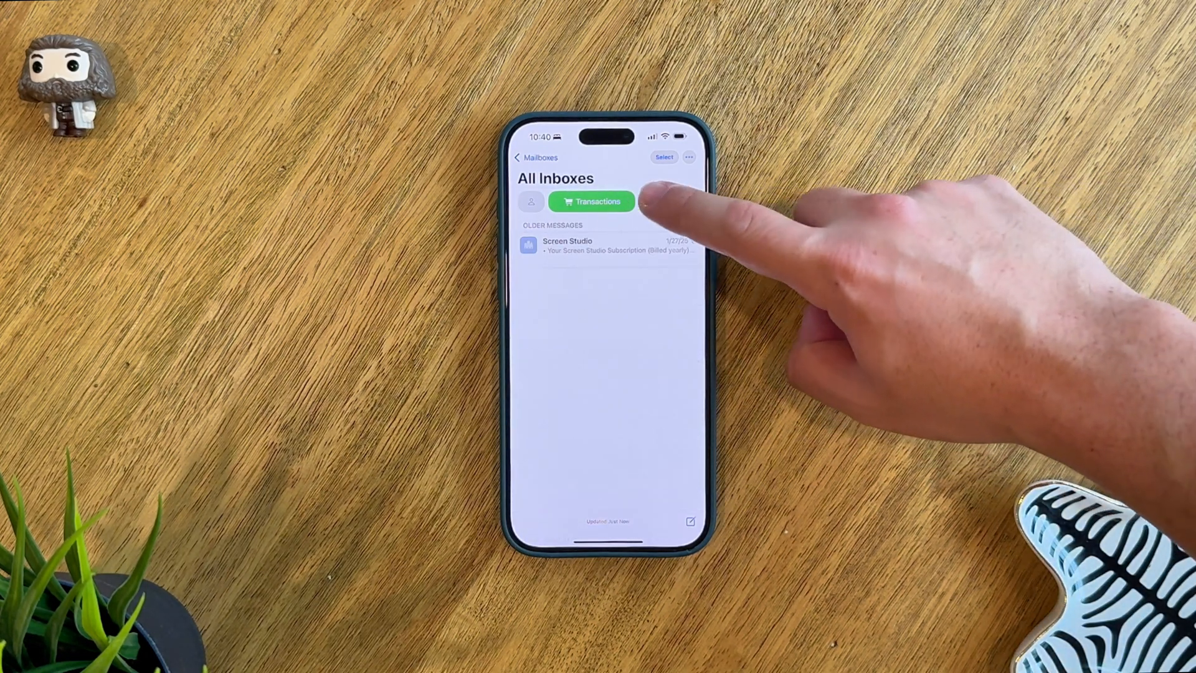
{"action": "left_click", "coordinate": [650, 200]}
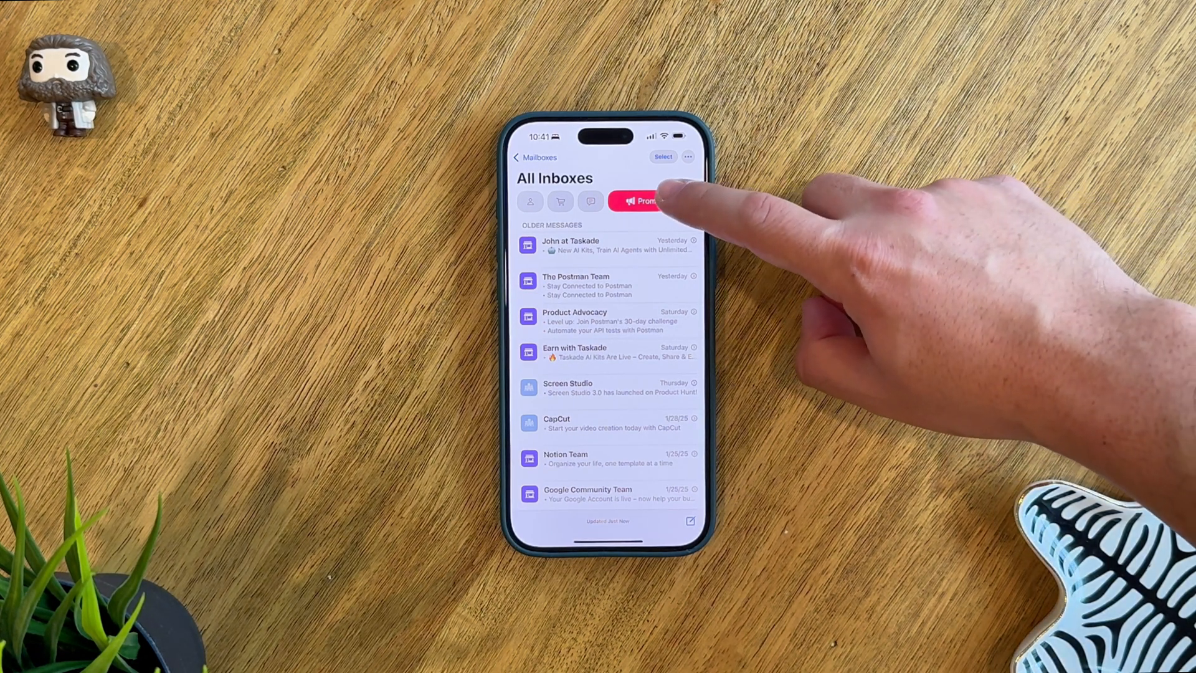
{"action": "left_click", "coordinate": [641, 201]}
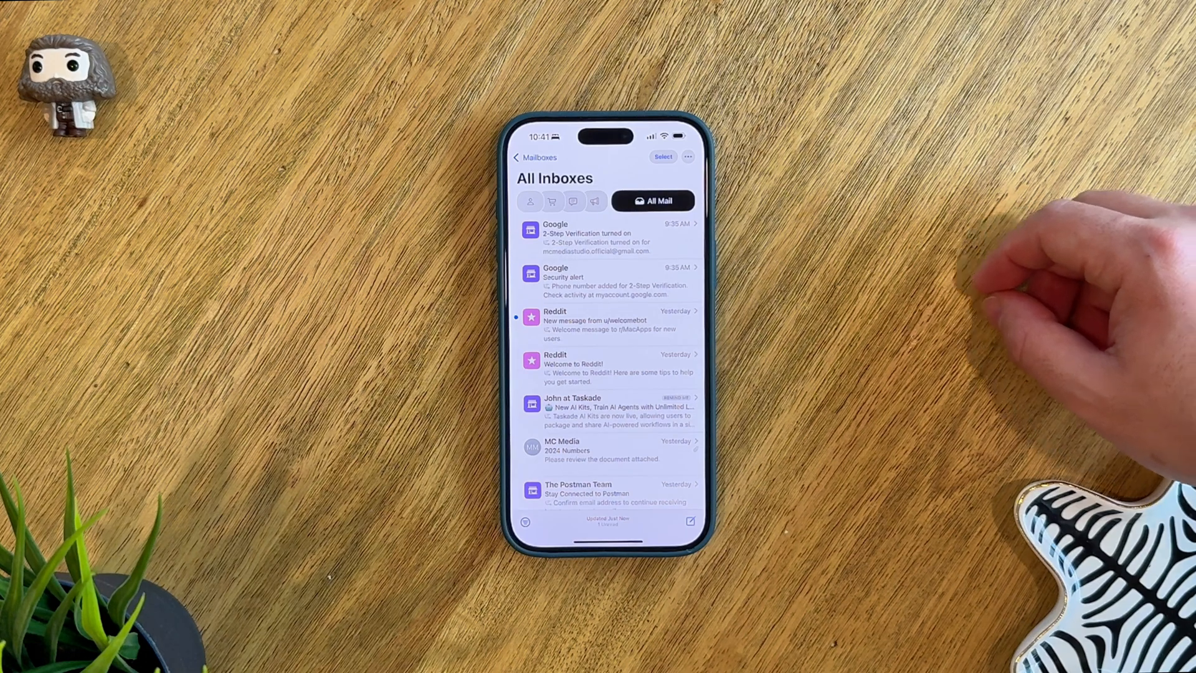
Open the Google 2-Step Verification email and view its sender's category options.
{"action": "left_click", "coordinate": [606, 232]}
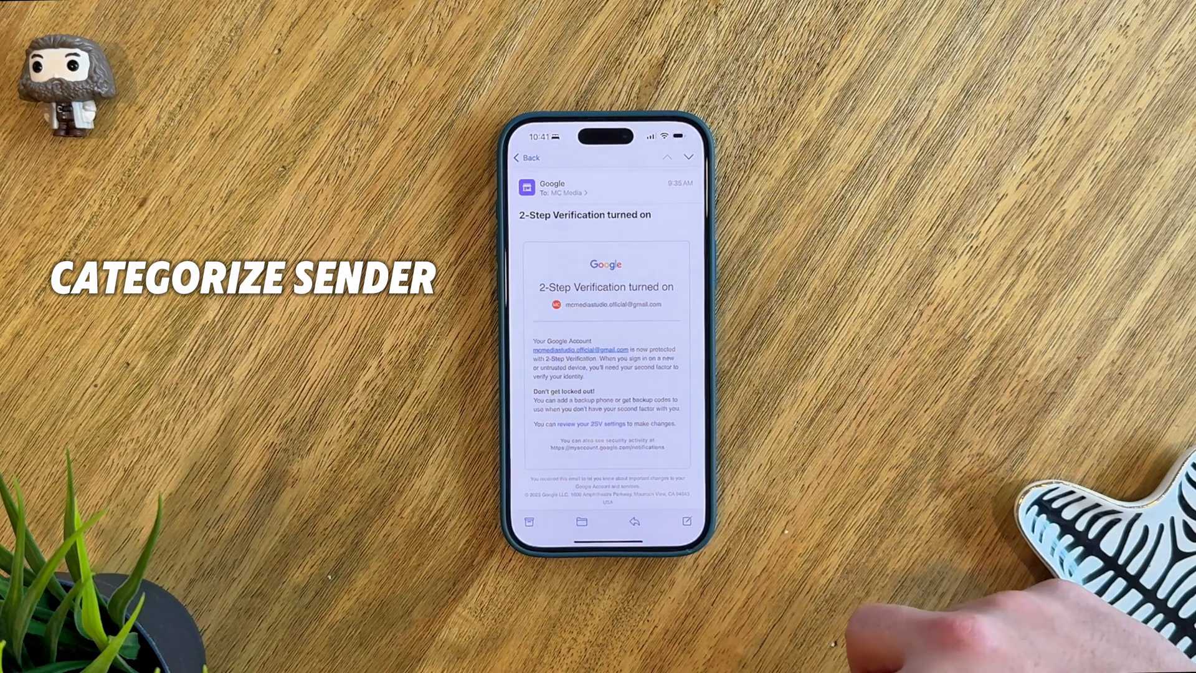
{"action": "left_click", "coordinate": [605, 188]}
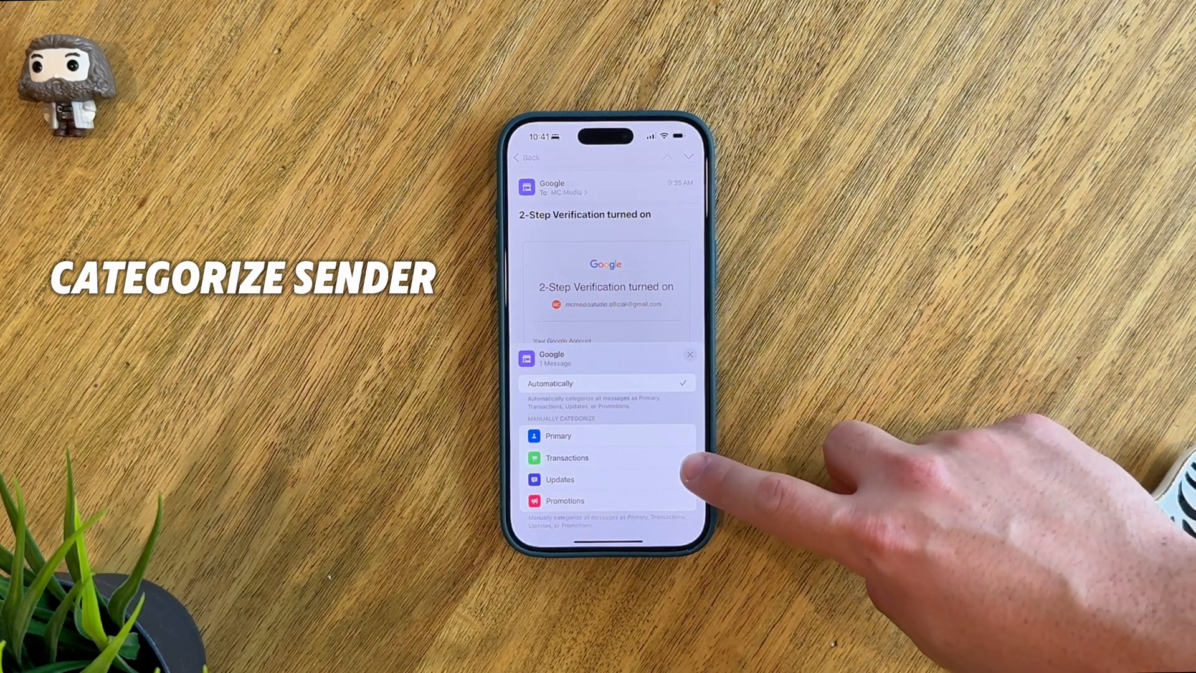
{"action": "left_click", "coordinate": [566, 457]}
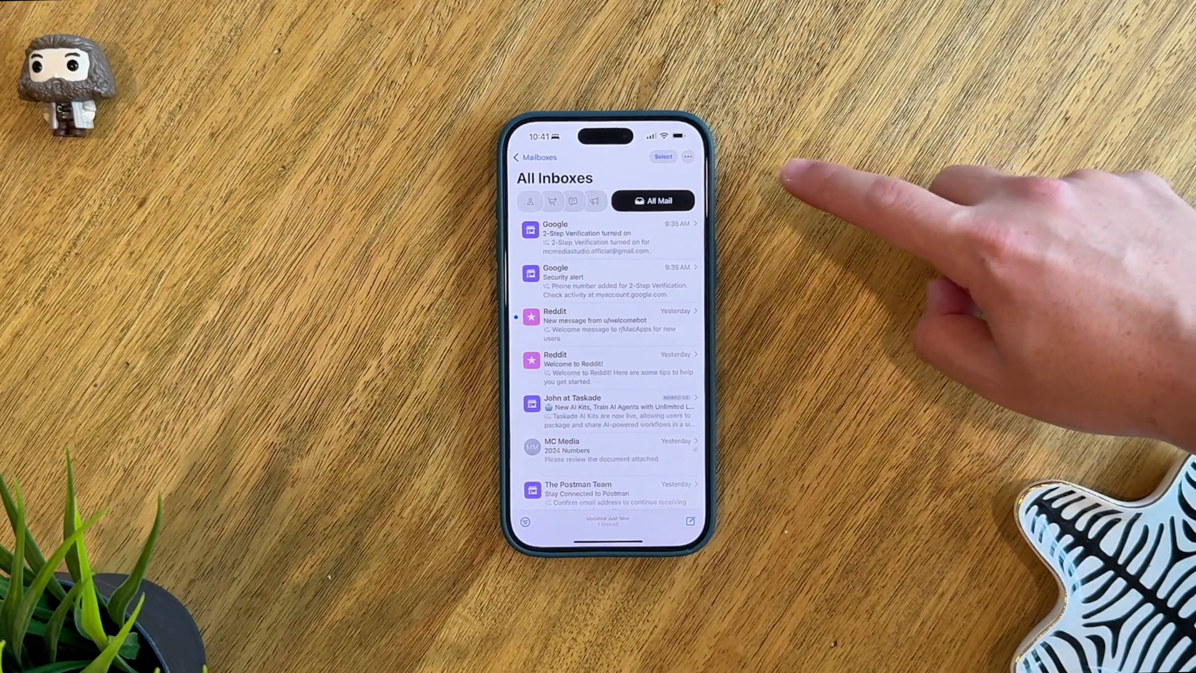
Reset Manual Categorization from About Categories and confirm it.
{"action": "left_click", "coordinate": [652, 201]}
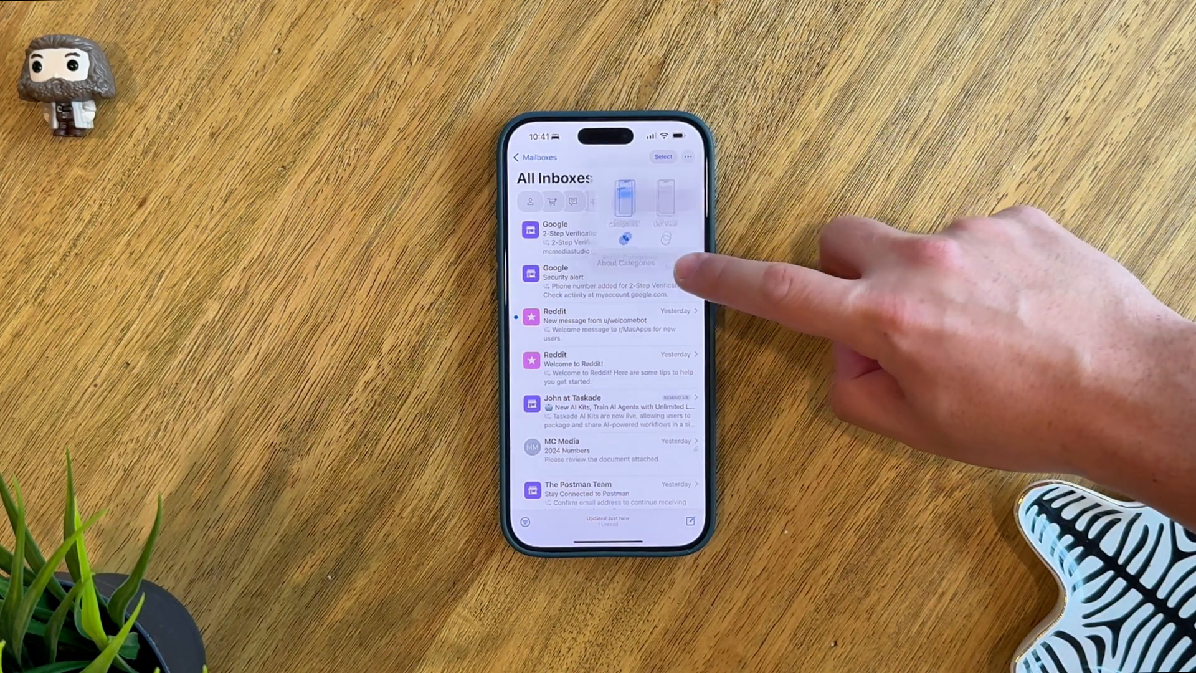
{"action": "left_click", "coordinate": [625, 263]}
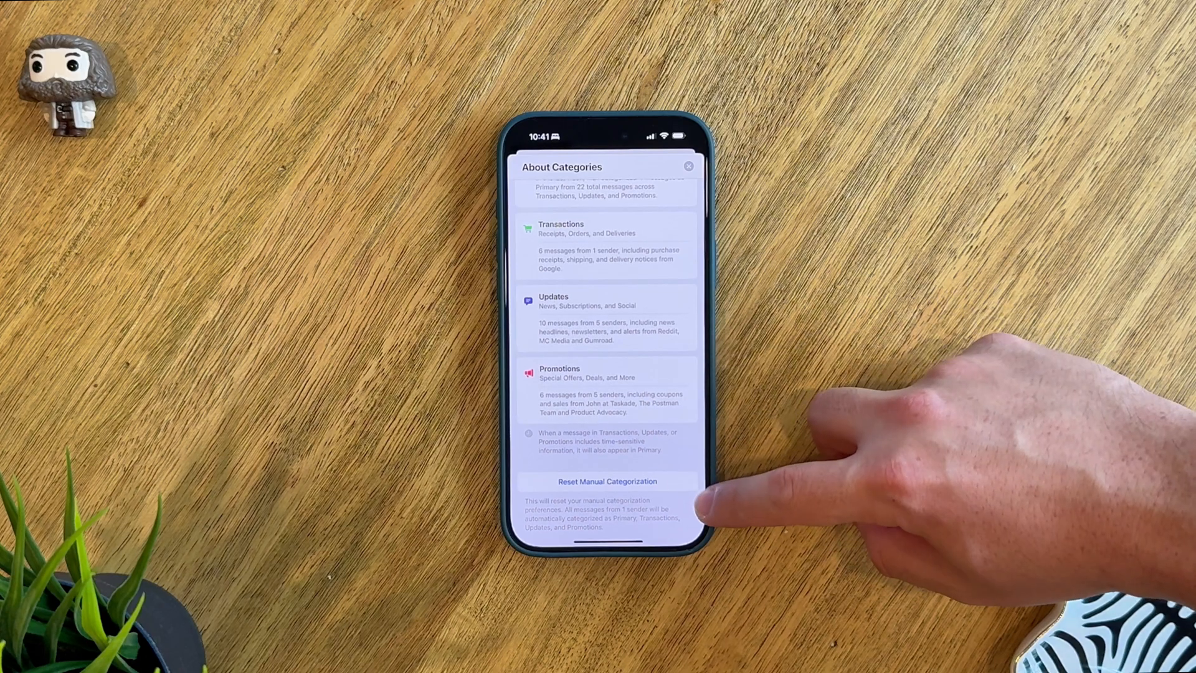
{"action": "left_click", "coordinate": [607, 481]}
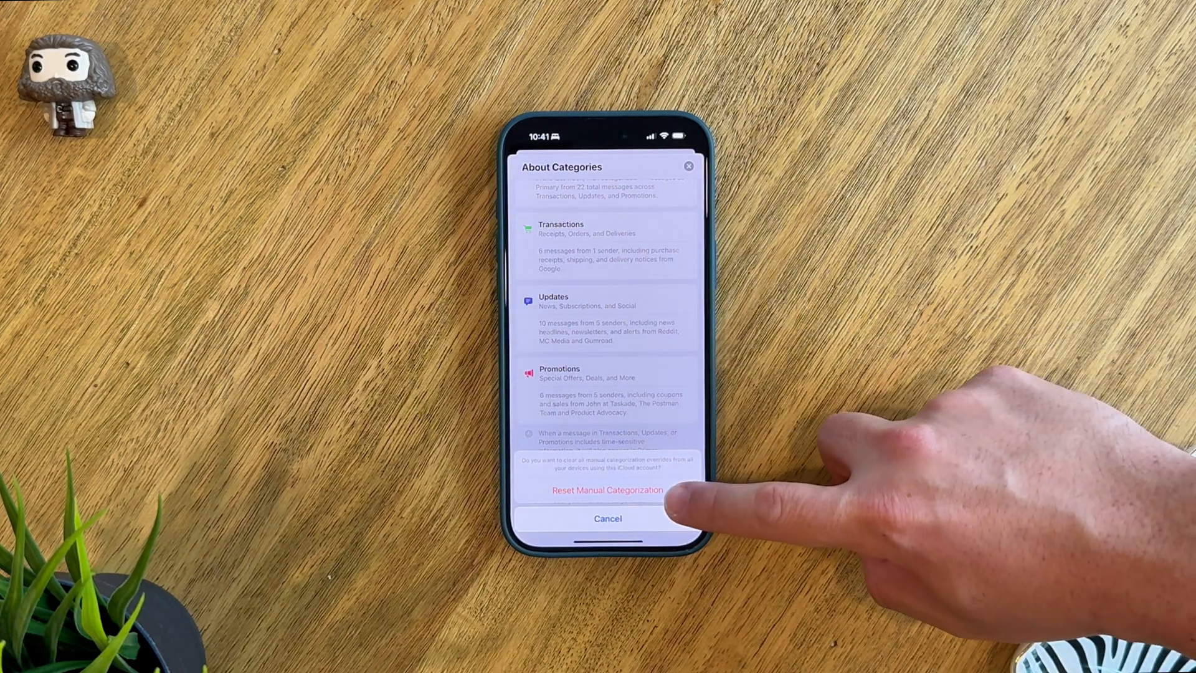
{"action": "left_click", "coordinate": [608, 518]}
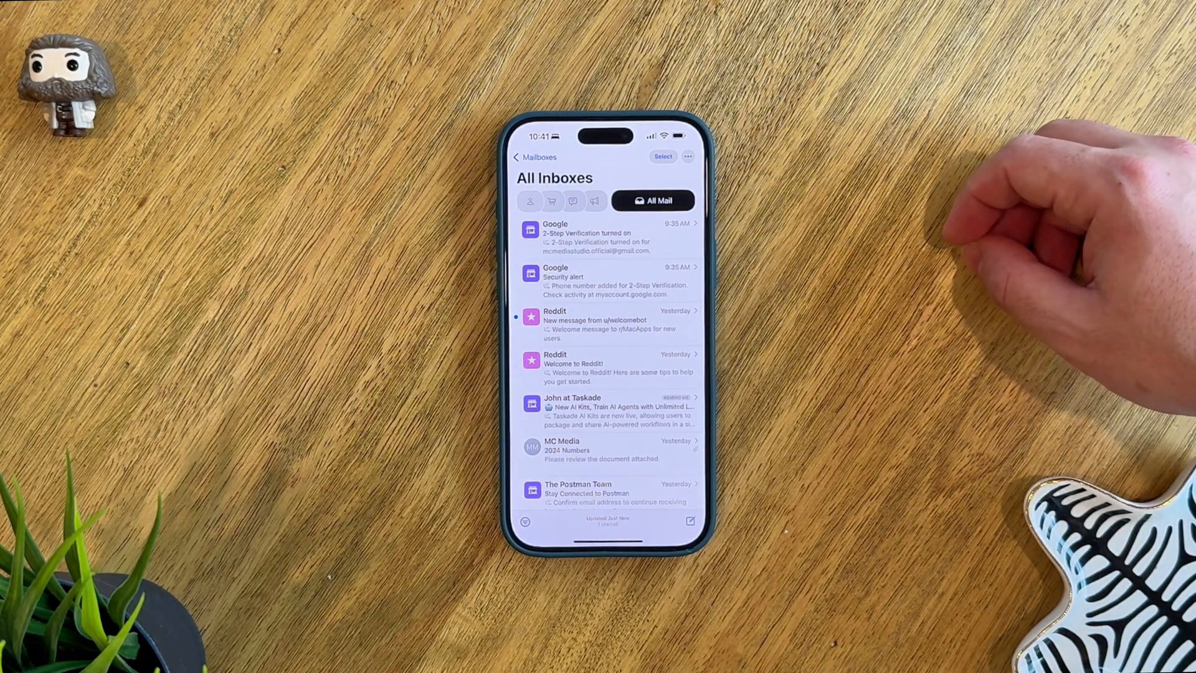
{"action": "left_click", "coordinate": [652, 200]}
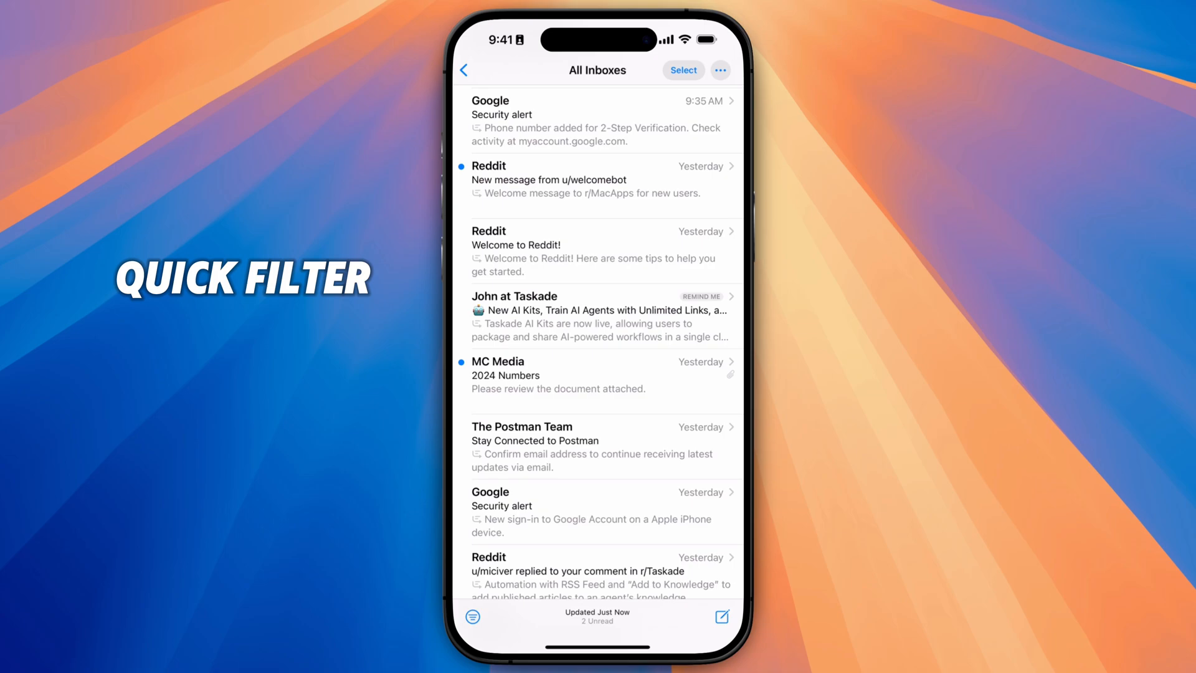
Filter All Inboxes to Unread plus Only Mail with Attachments.
{"action": "left_click", "coordinate": [472, 616]}
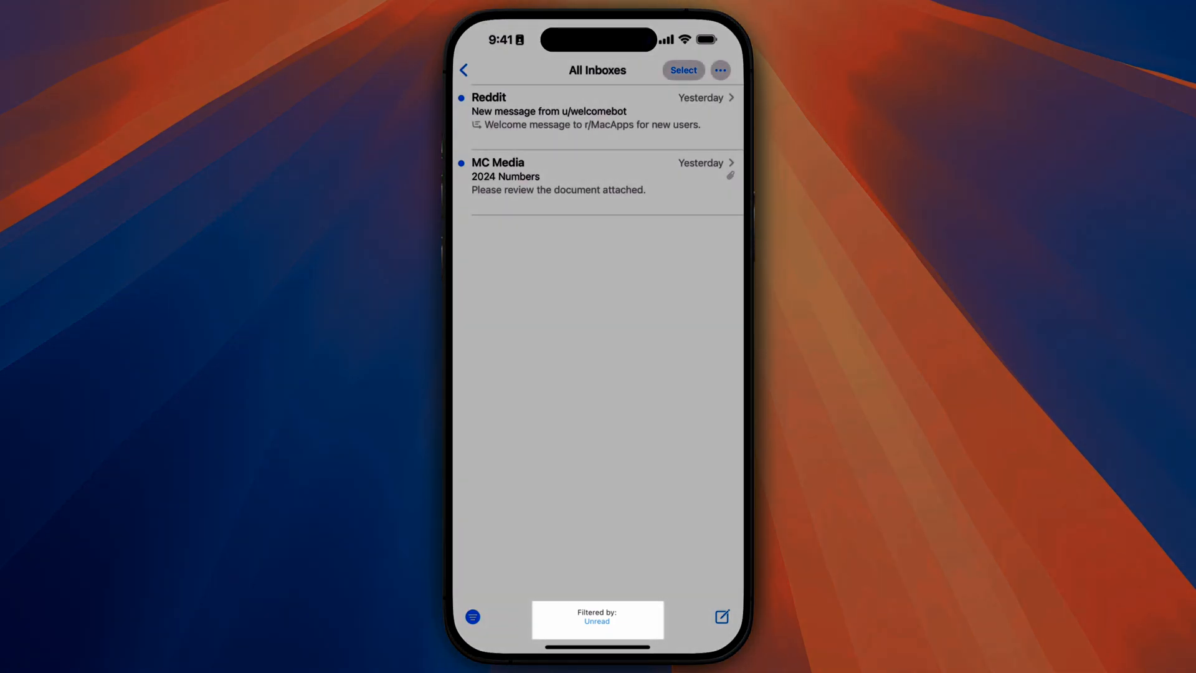
{"action": "left_click", "coordinate": [596, 619]}
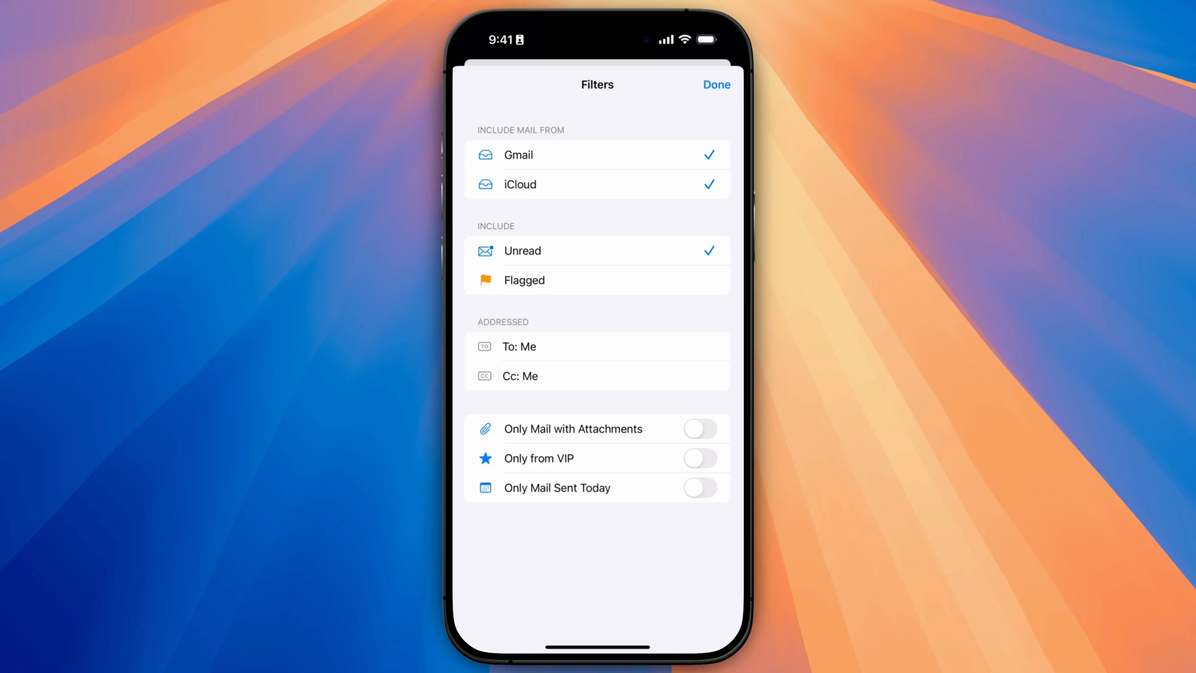
{"action": "left_click", "coordinate": [700, 428]}
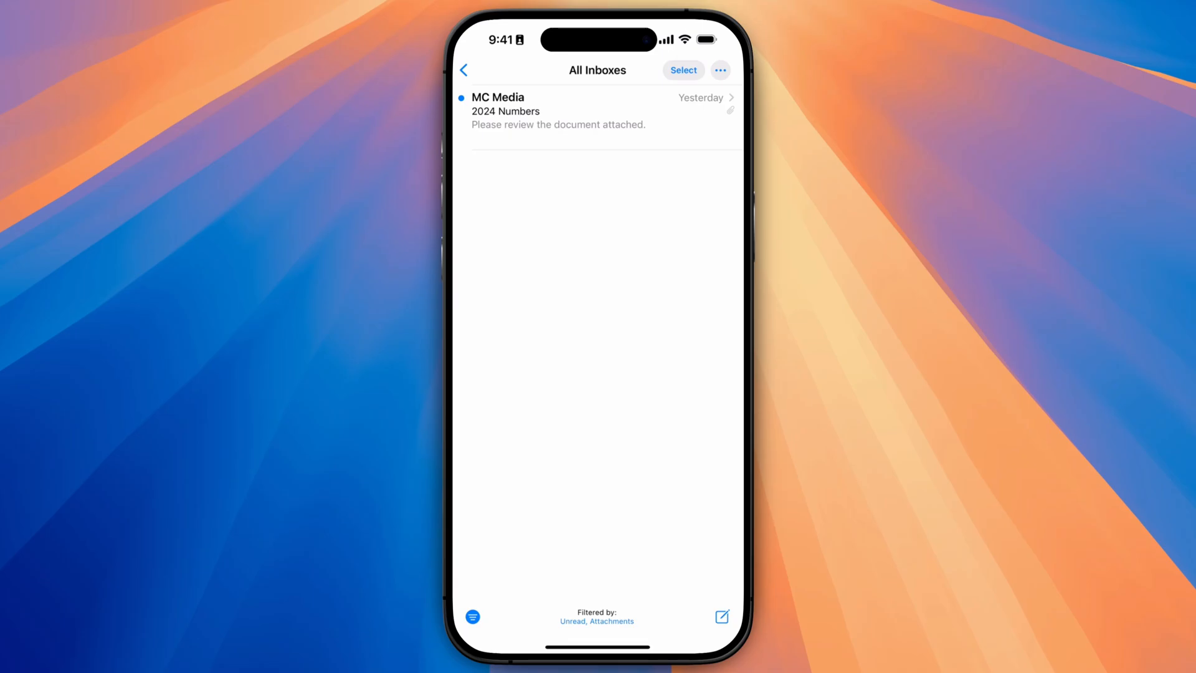
{"action": "left_click", "coordinate": [463, 69]}
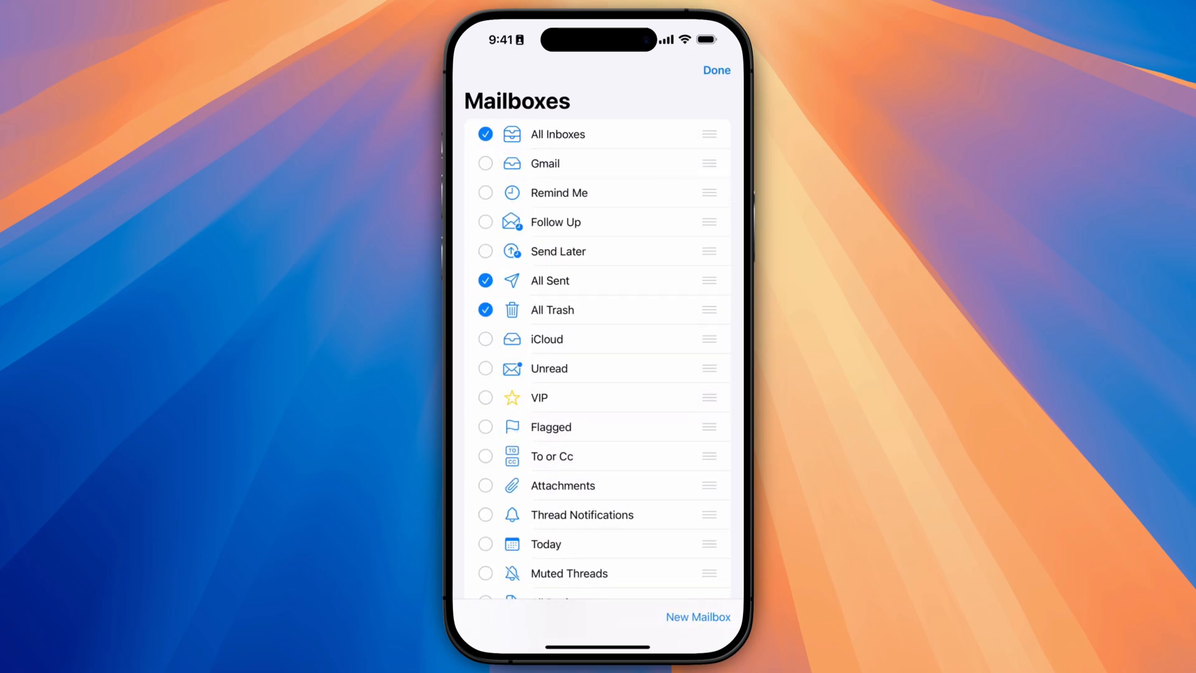
Review the VIP list with MC Media and its VIP Alerts settings, then return to All Inboxes.
{"action": "left_click", "coordinate": [486, 397]}
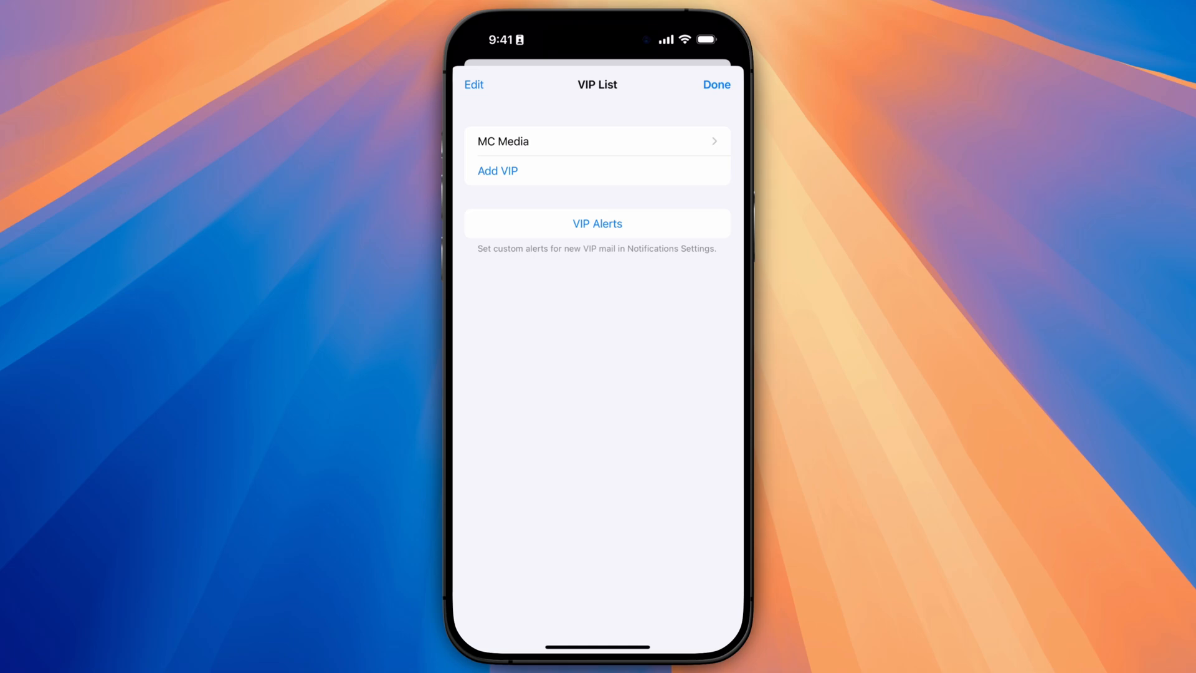
{"action": "left_click", "coordinate": [597, 223]}
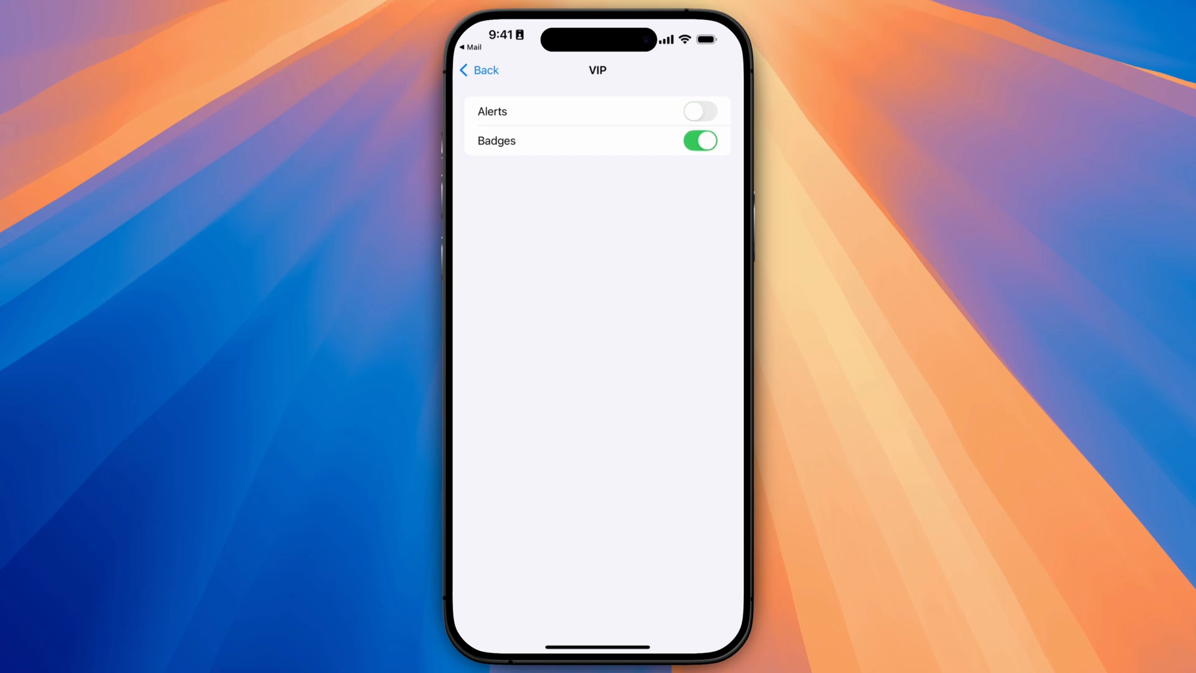
{"action": "left_click", "coordinate": [479, 70]}
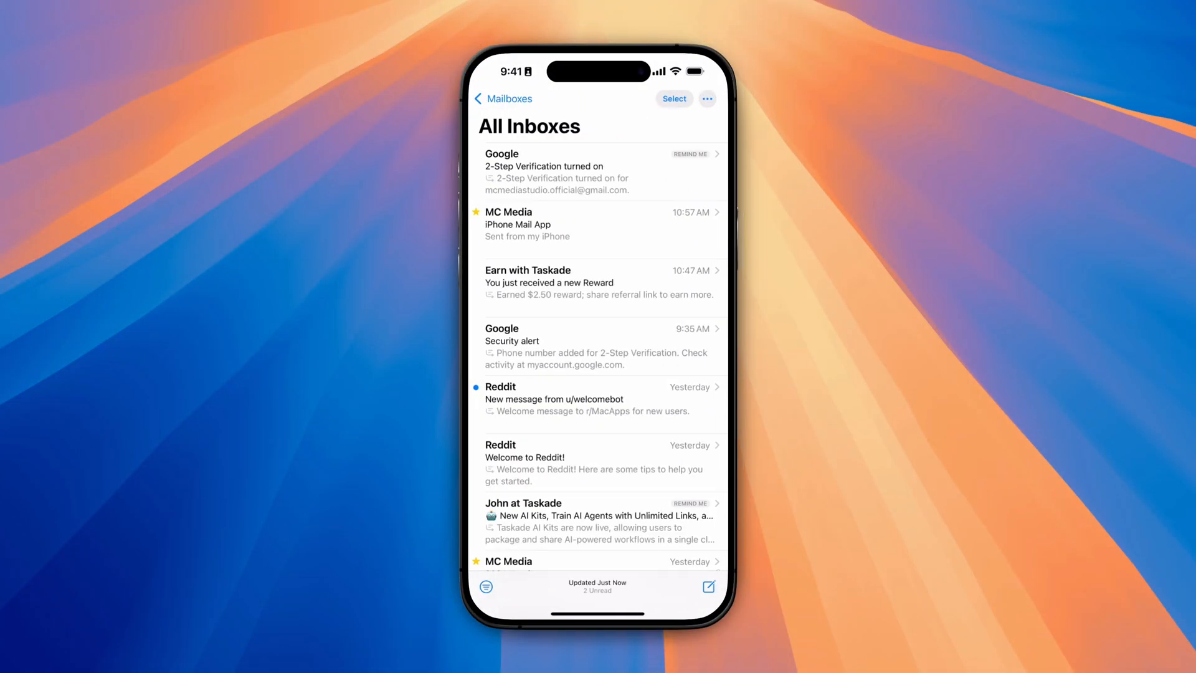
{"action": "scroll", "scroll_direction": "down", "scroll_amount": 3}
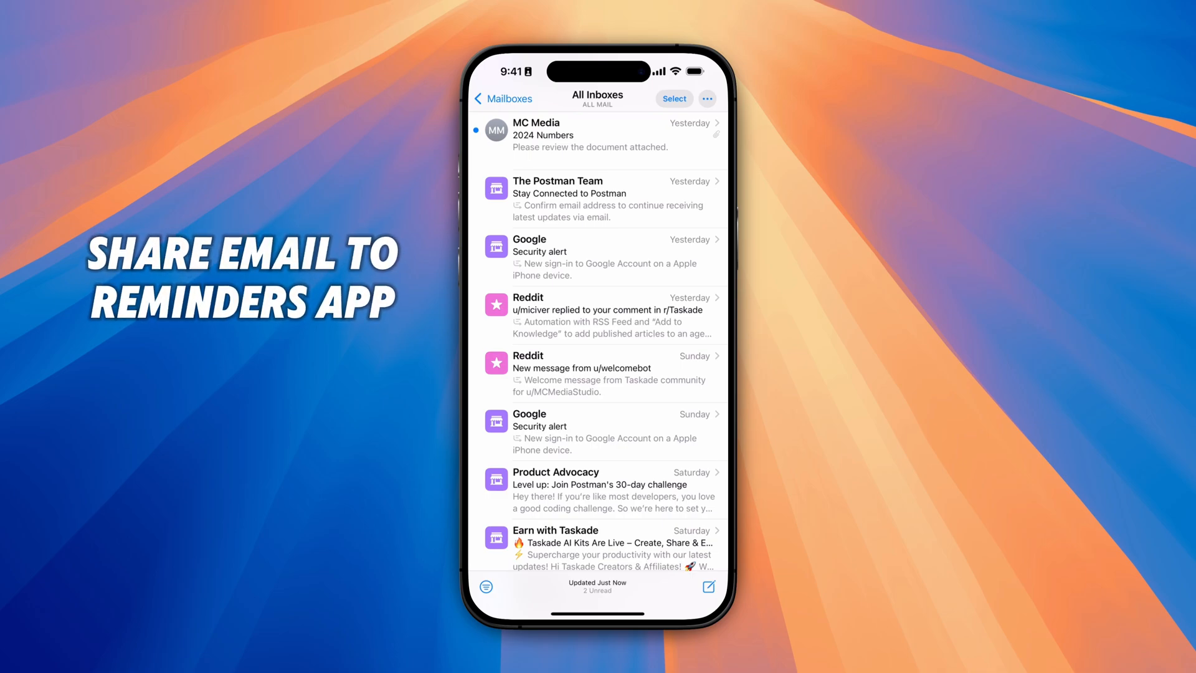
Open the MC Media 2024 Numbers email and share its heading to Reminders.
{"action": "left_click", "coordinate": [597, 136]}
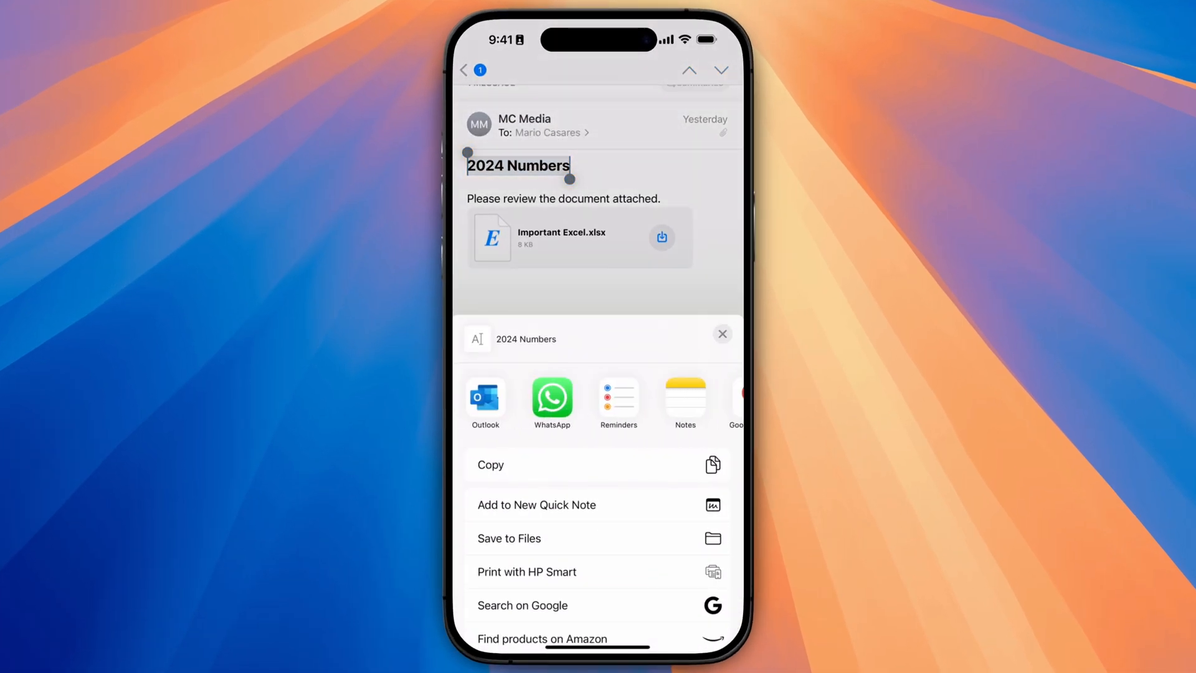
{"action": "left_click", "coordinate": [618, 396]}
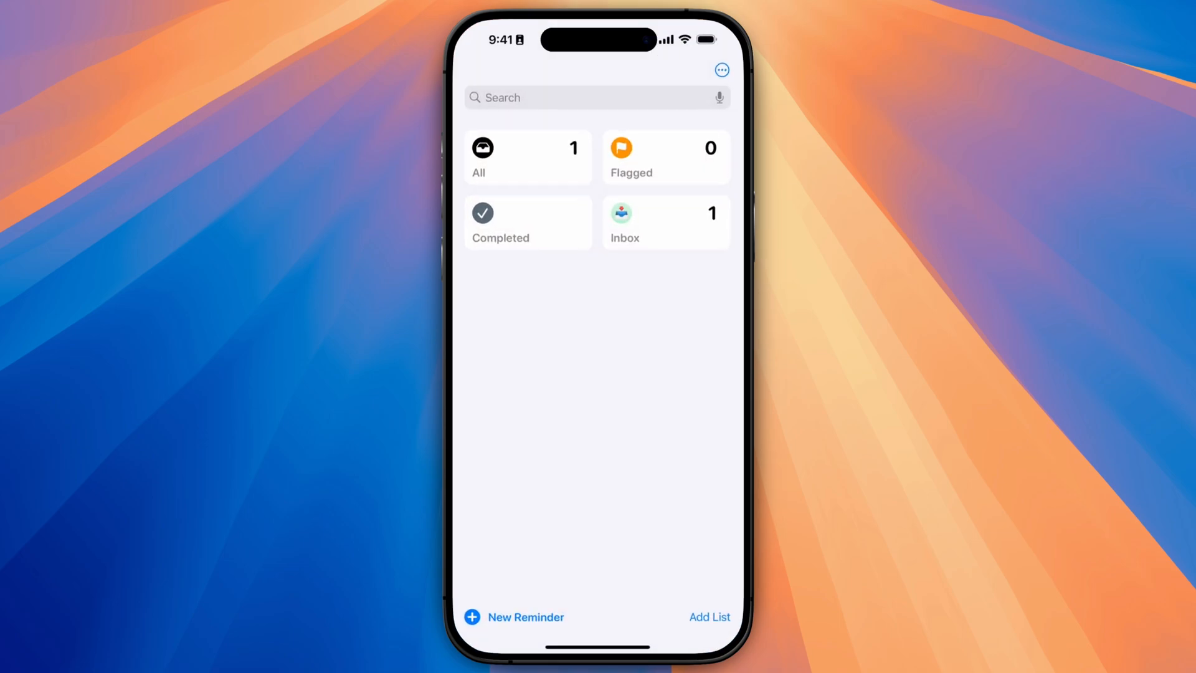
Open the Reminders Inbox and follow the 2024 Numbers reminder's mail link.
{"action": "left_click", "coordinate": [663, 222]}
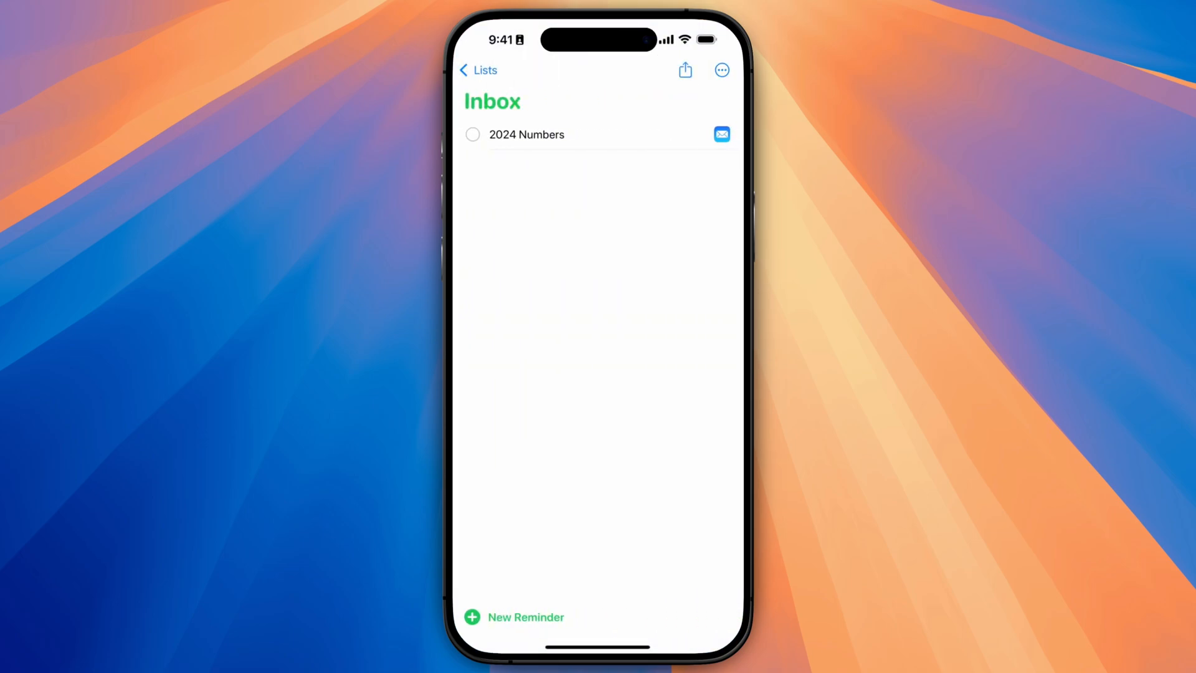
{"action": "left_click", "coordinate": [721, 135]}
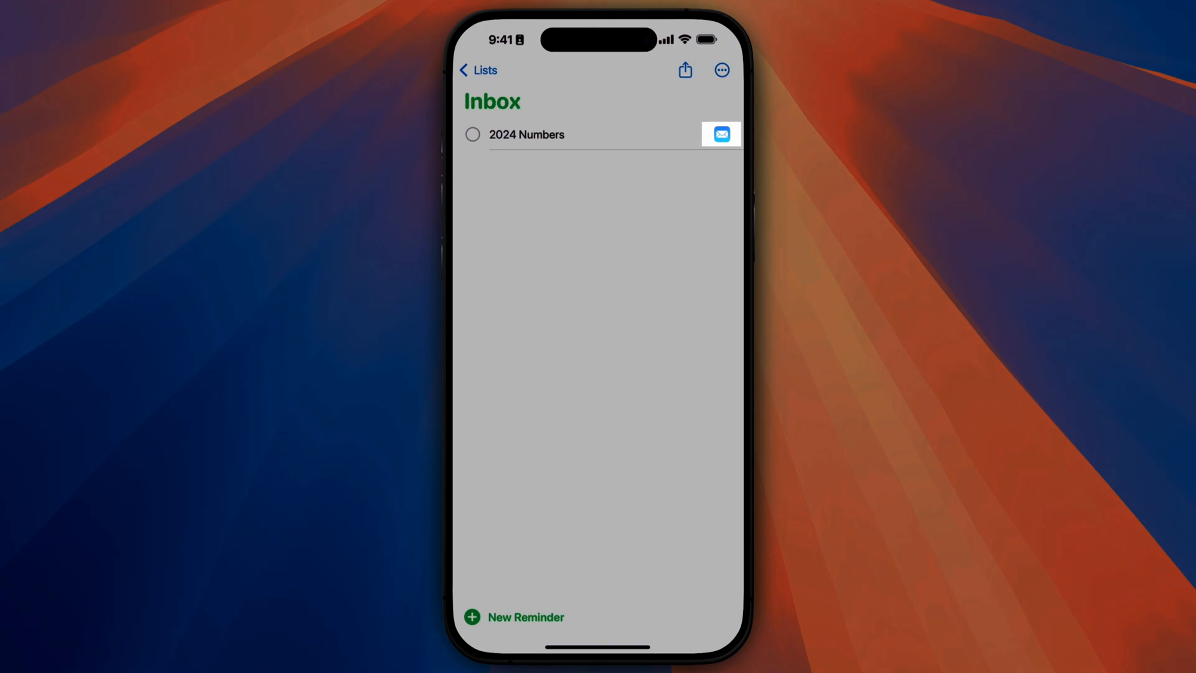
{"action": "left_click", "coordinate": [720, 135]}
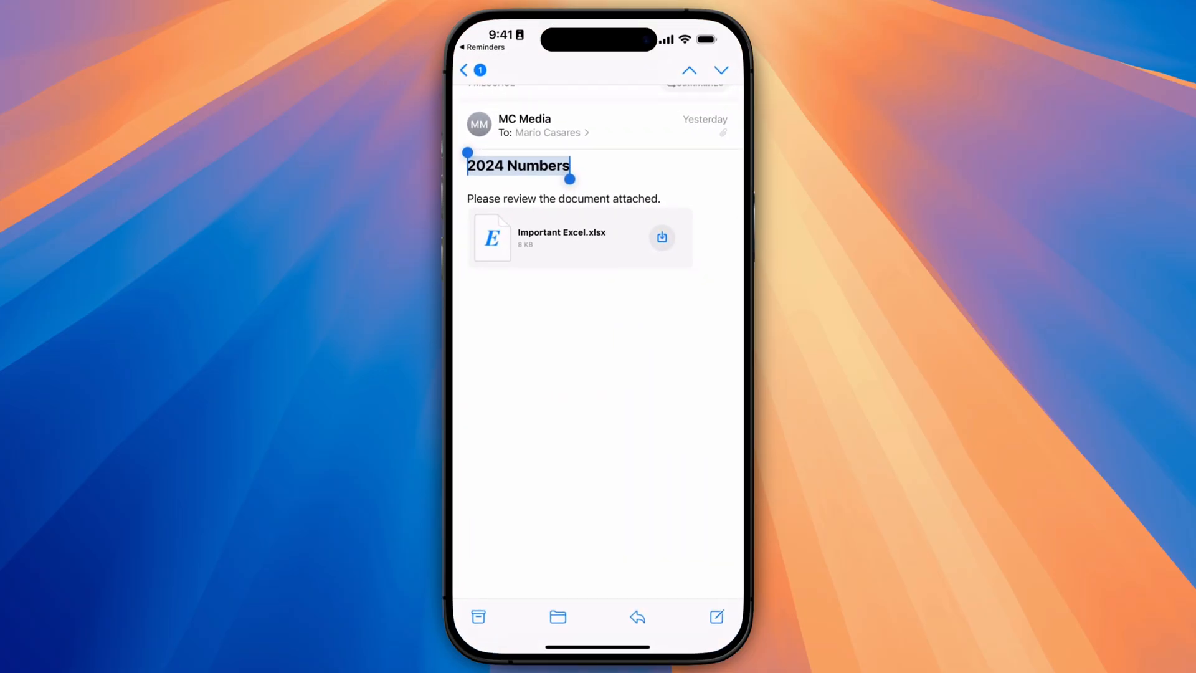
Show Remind Me on the 2024 Numbers email and review its notification settings.
{"action": "left_click", "coordinate": [486, 69]}
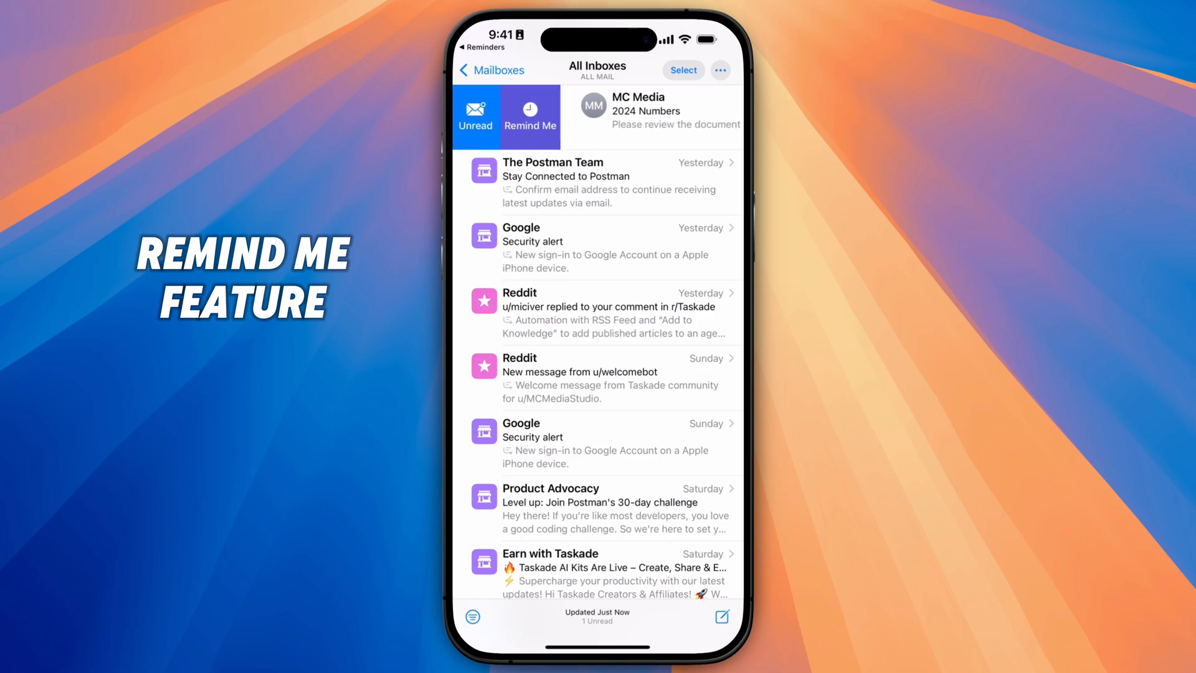
{"action": "left_click", "coordinate": [529, 116]}
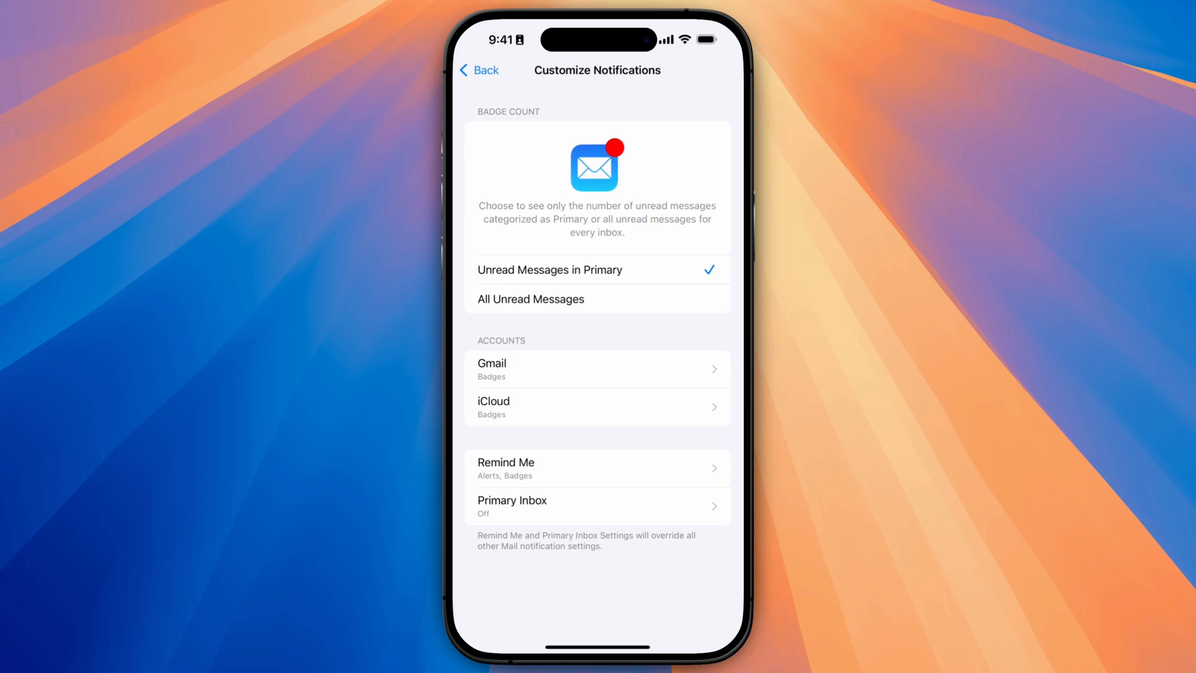
{"action": "left_click", "coordinate": [597, 468]}
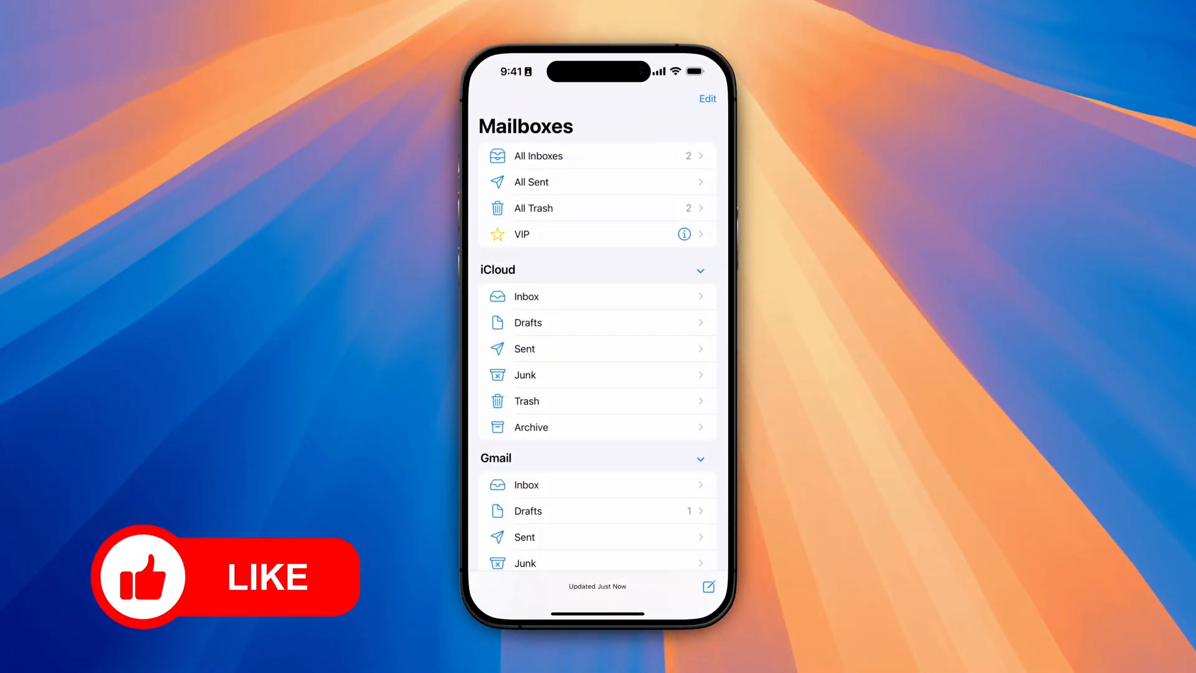
Open All Inboxes and pull down to reveal the Search field.
{"action": "left_click", "coordinate": [538, 155]}
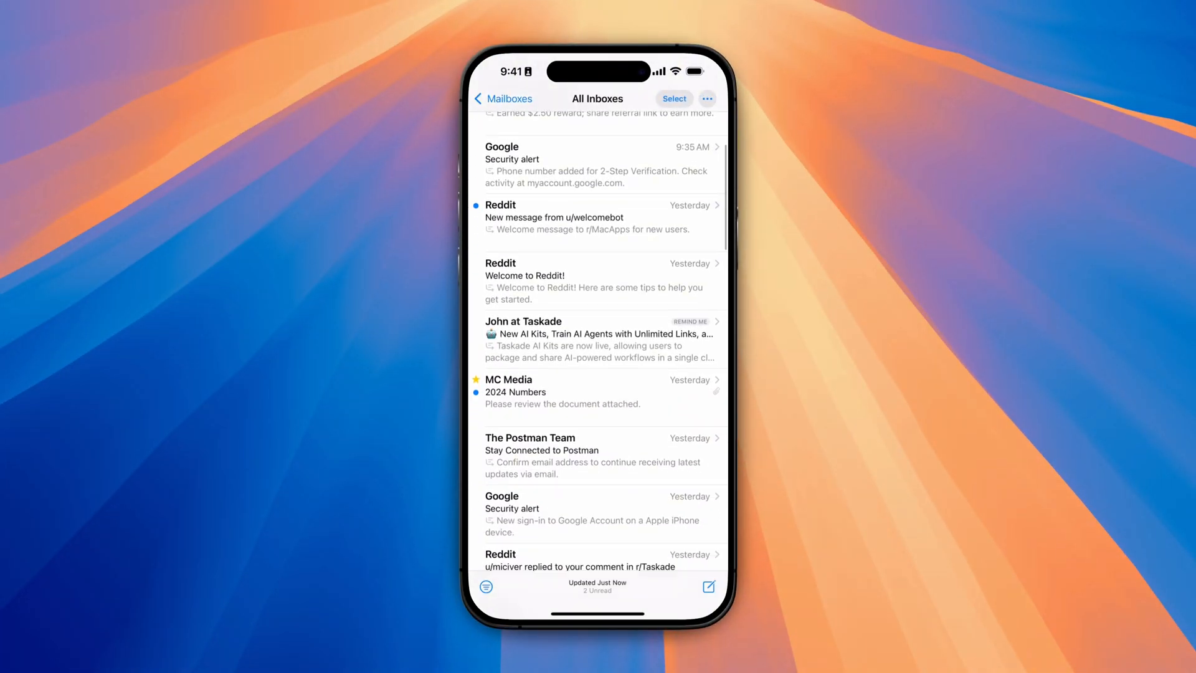
{"action": "scroll", "scroll_direction": "up", "scroll_amount": 3}
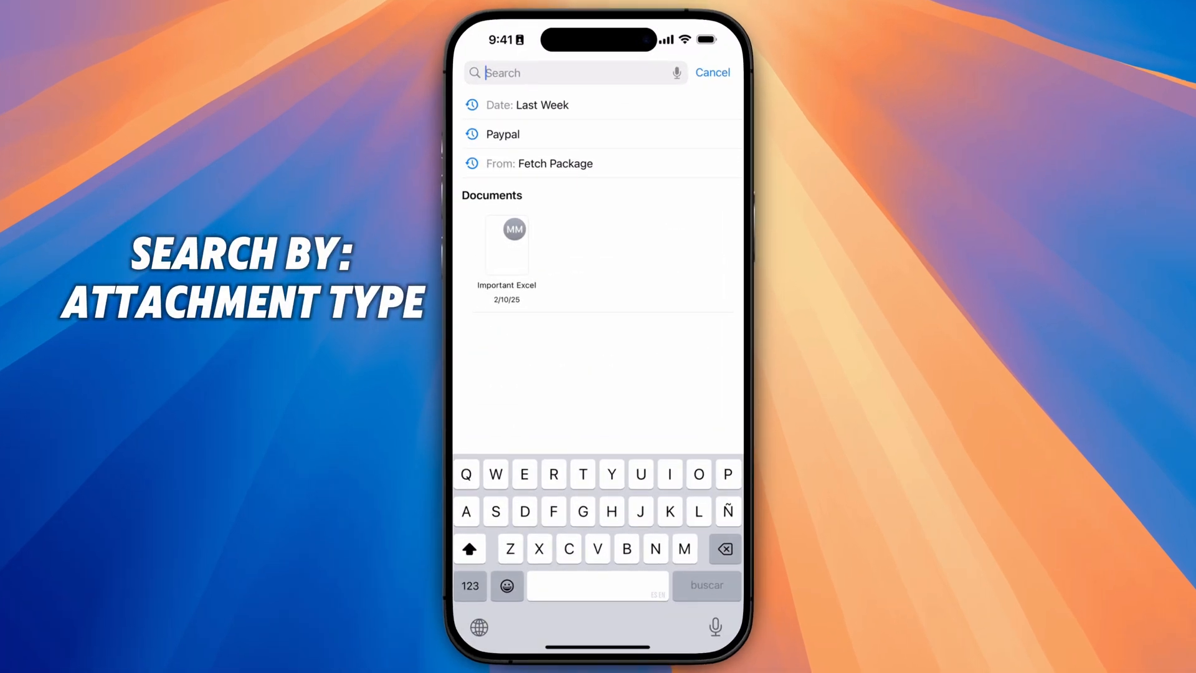
Search 'Spreadsh' for Spreadsheet Attachments, finding 2024 Numbers, then clear the search.
{"action": "type", "text": "Spreadsh"}
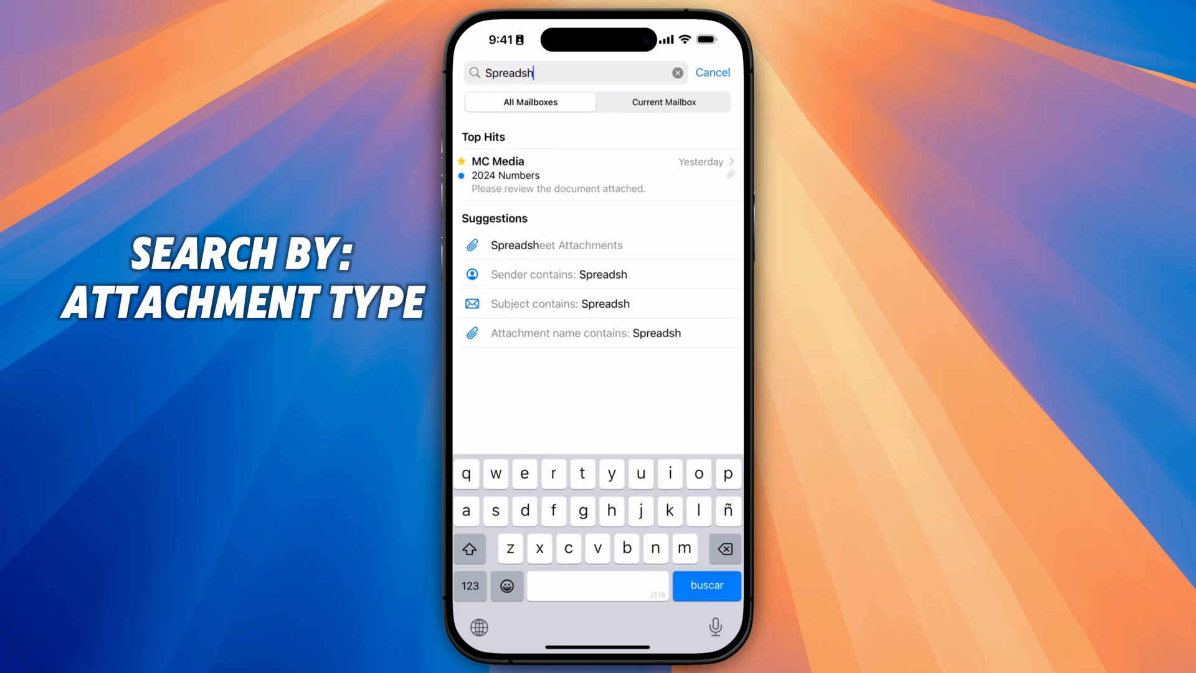
{"action": "left_click", "coordinate": [557, 244]}
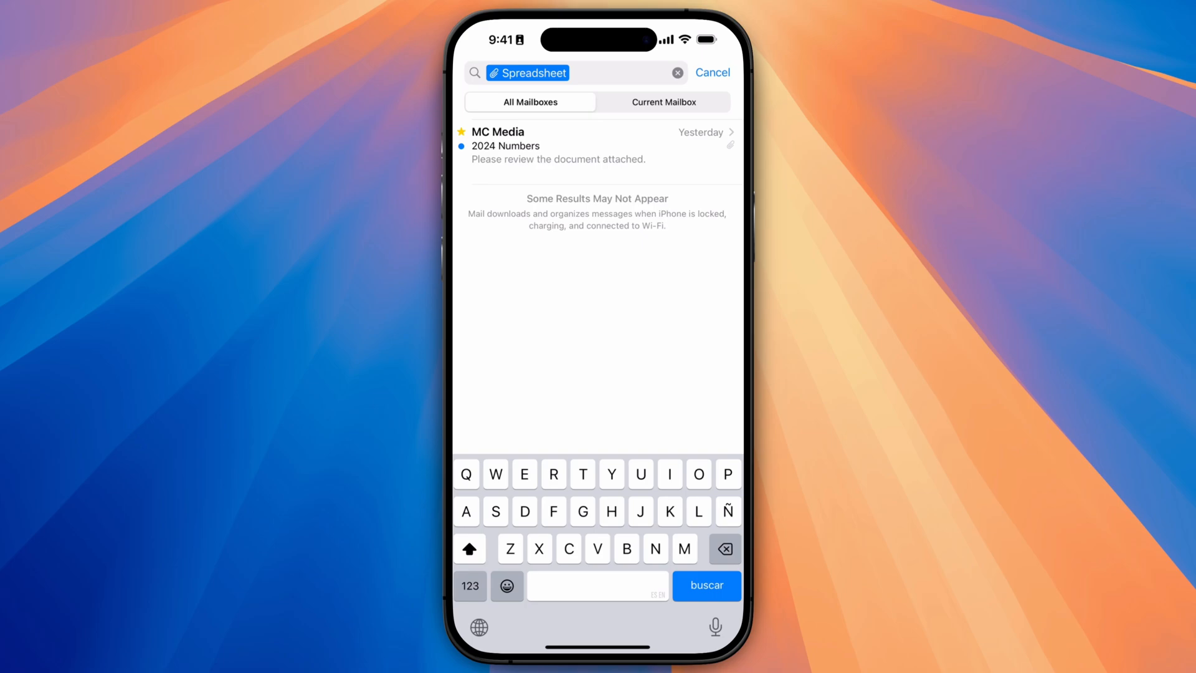
{"action": "left_click", "coordinate": [675, 72]}
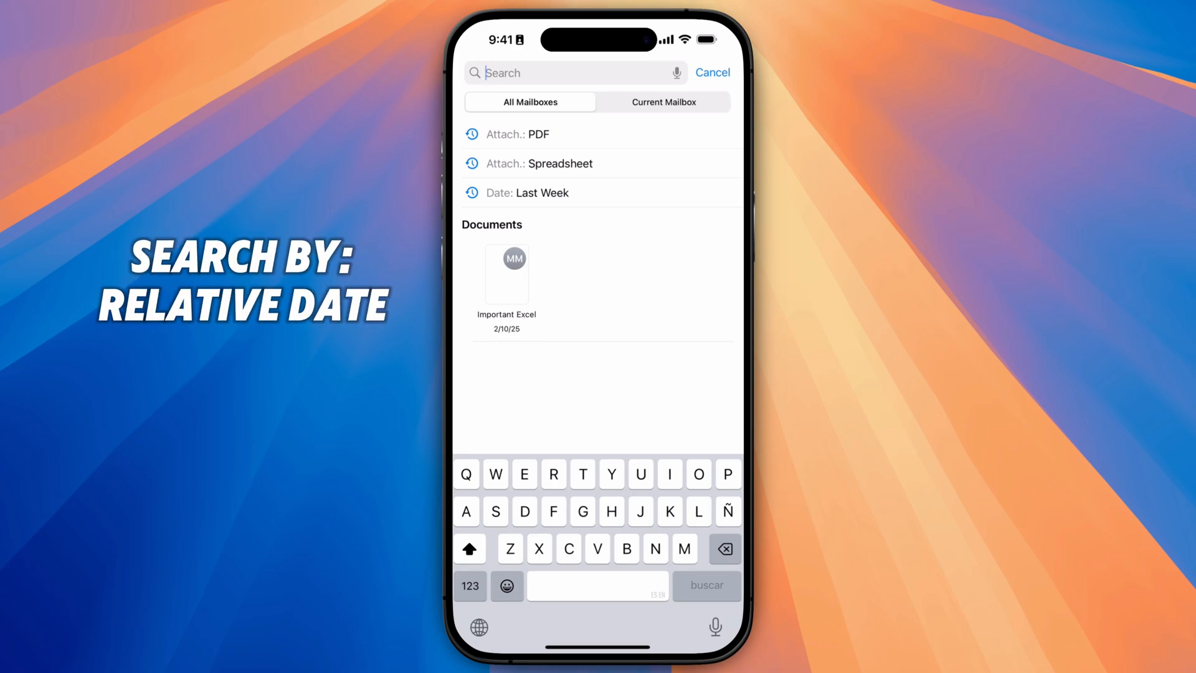
Search all mail for 'Last Week' and apply the Last Week date suggestion.
{"action": "type", "text": "Last"}
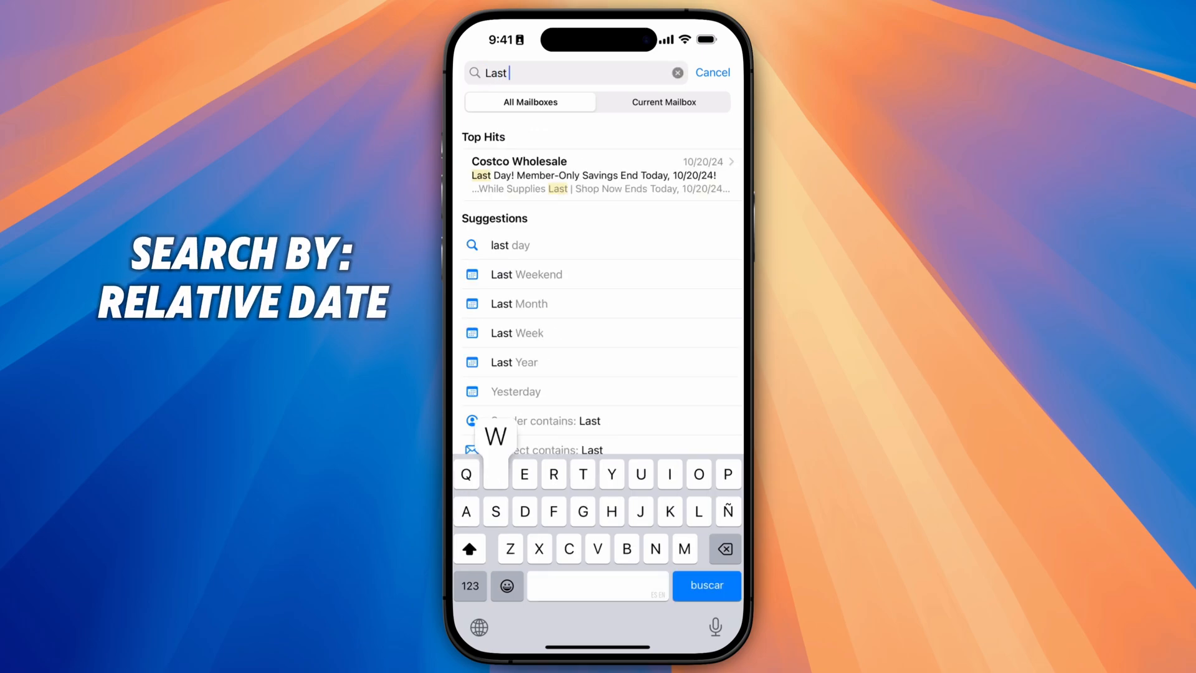
{"action": "type", "text": "Week"}
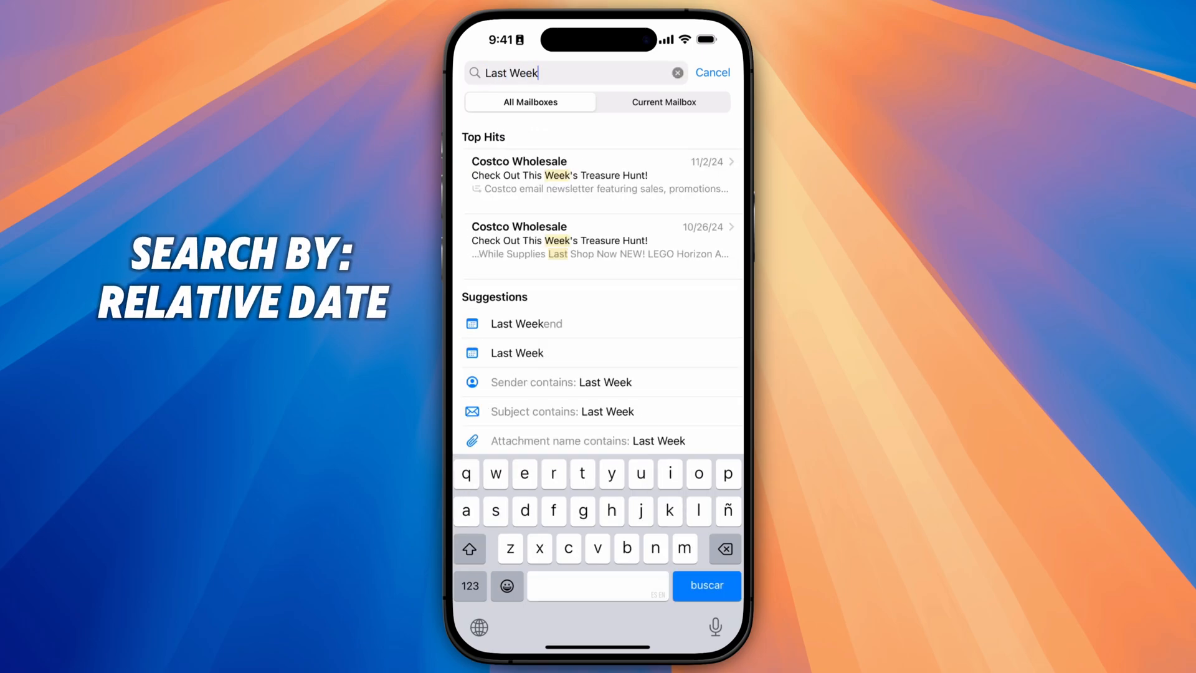
{"action": "left_click", "coordinate": [516, 353]}
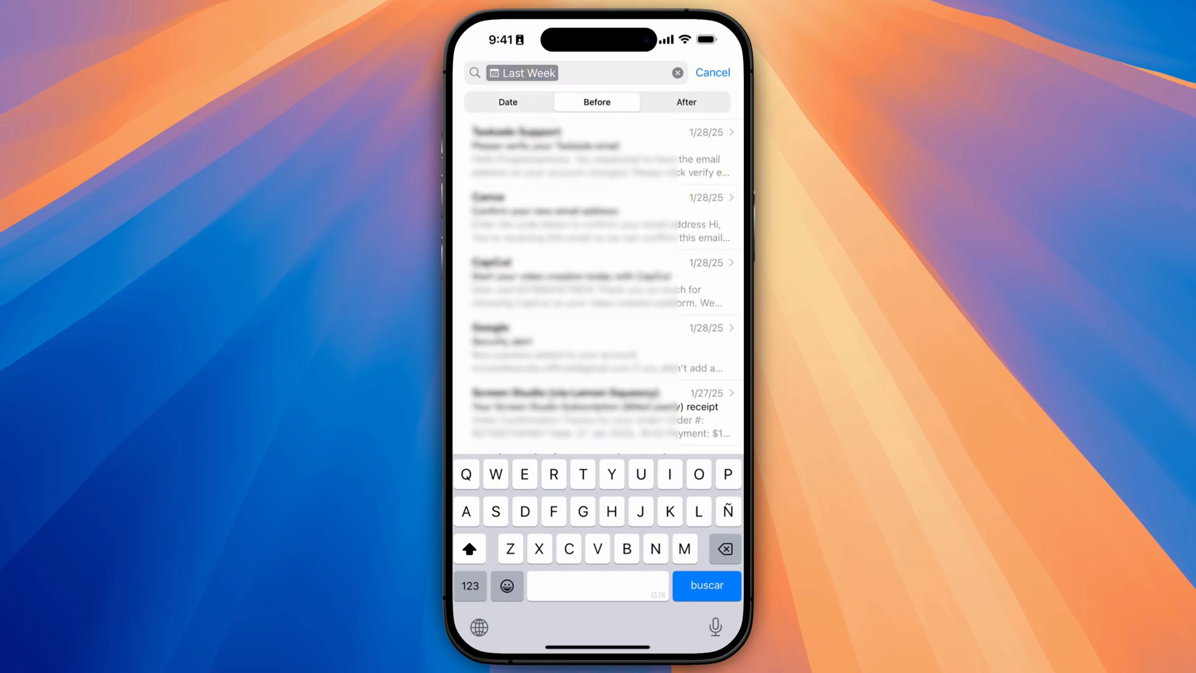
{"action": "left_click", "coordinate": [683, 102]}
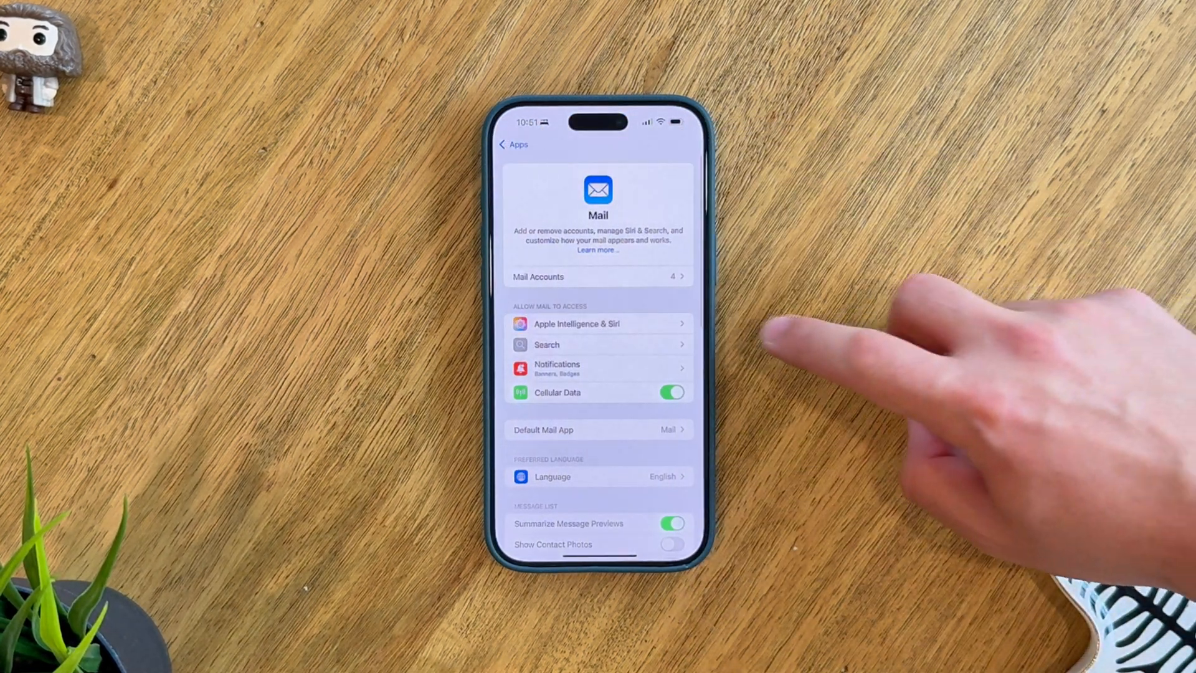
Go to Mail Accounts > Gmail > Account Settings > Advanced to reach discarded-message options.
{"action": "left_click", "coordinate": [597, 275]}
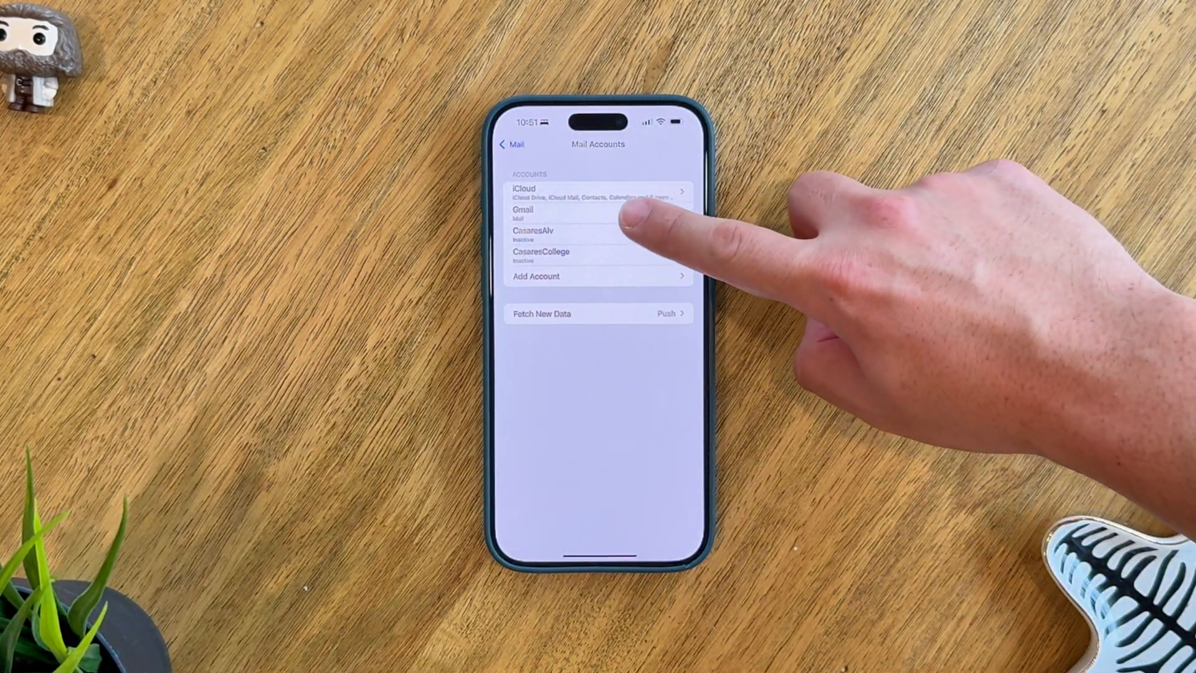
{"action": "left_click", "coordinate": [550, 213]}
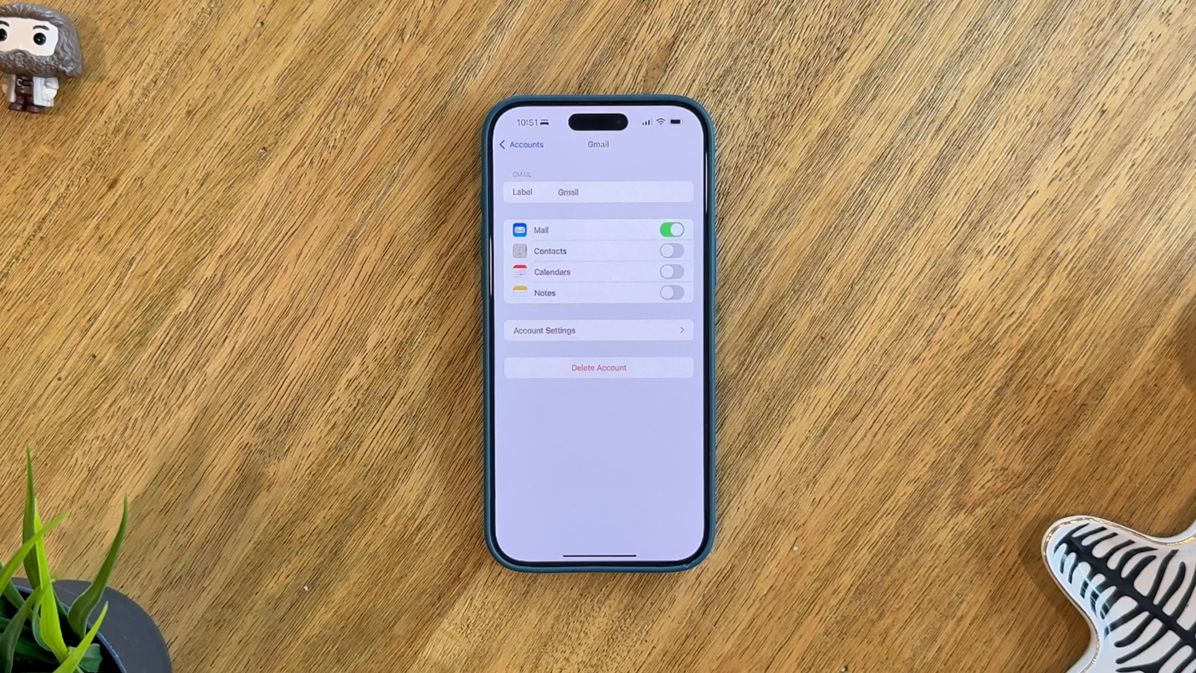
{"action": "left_click", "coordinate": [598, 330]}
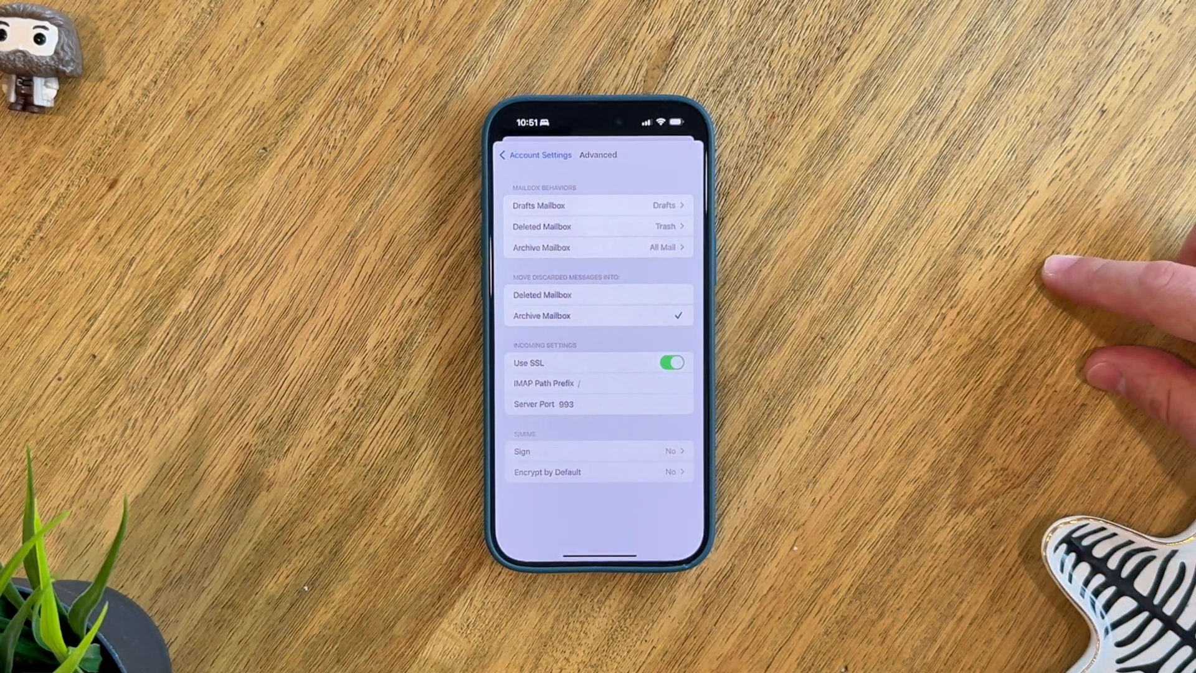
{"action": "left_click", "coordinate": [541, 296]}
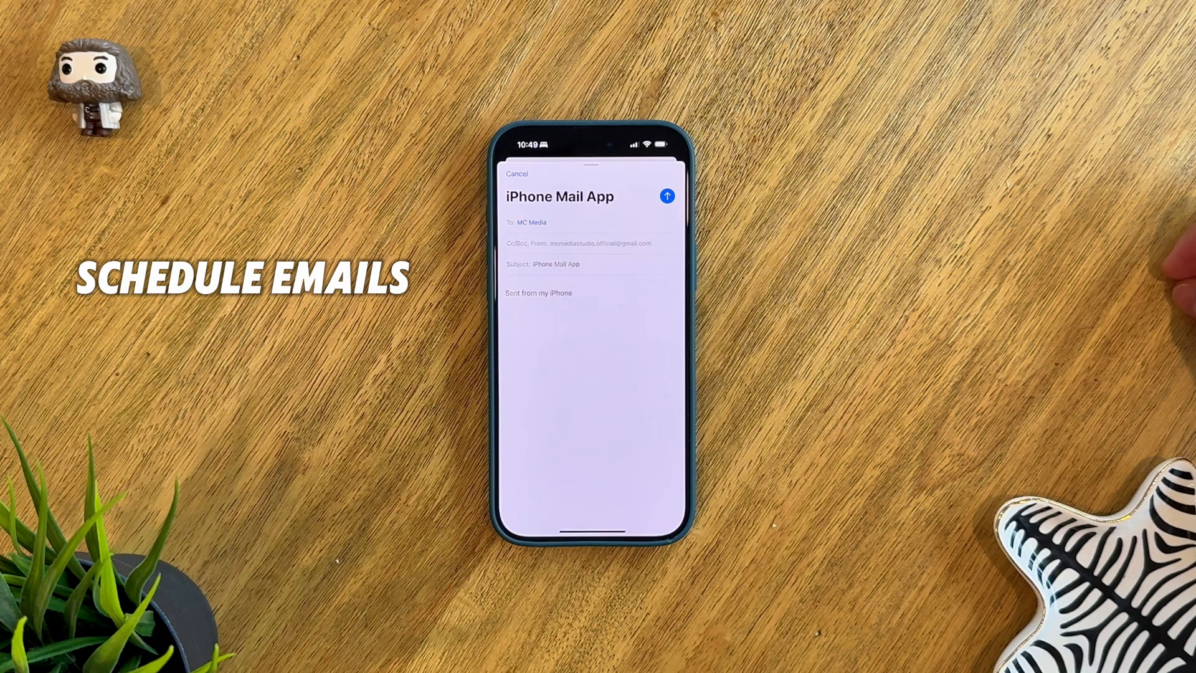
Long-press Send on the MC Media draft and choose Send Later….
{"action": "left_click", "coordinate": [666, 196]}
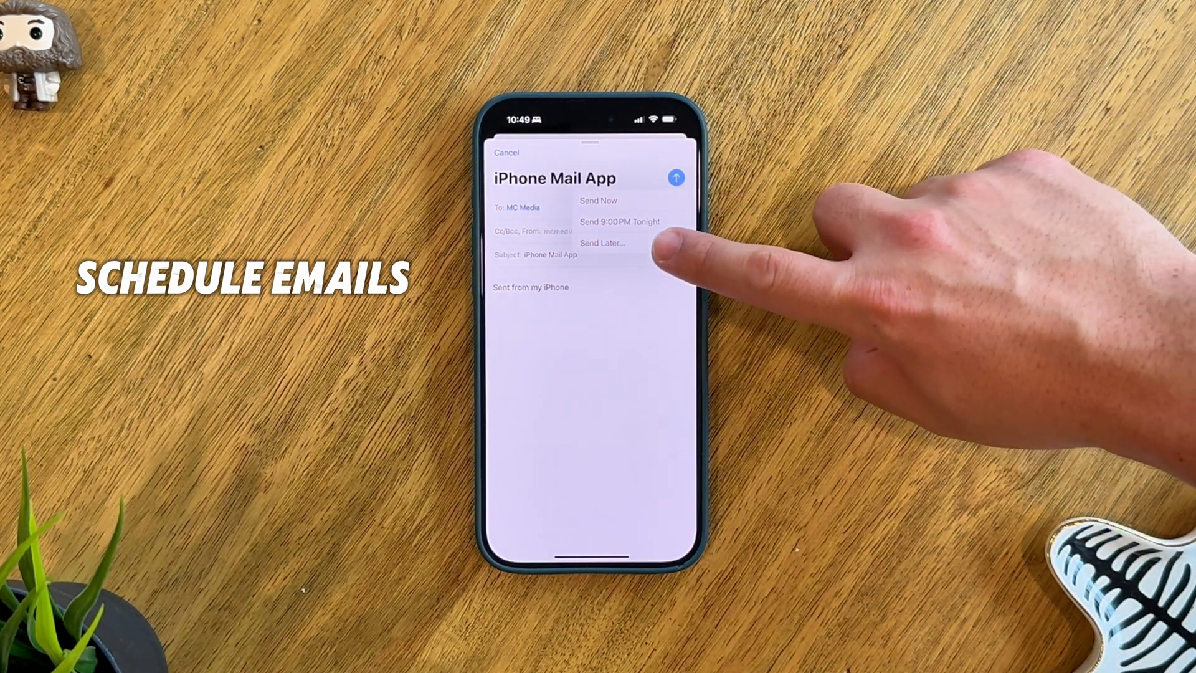
{"action": "left_click", "coordinate": [601, 242]}
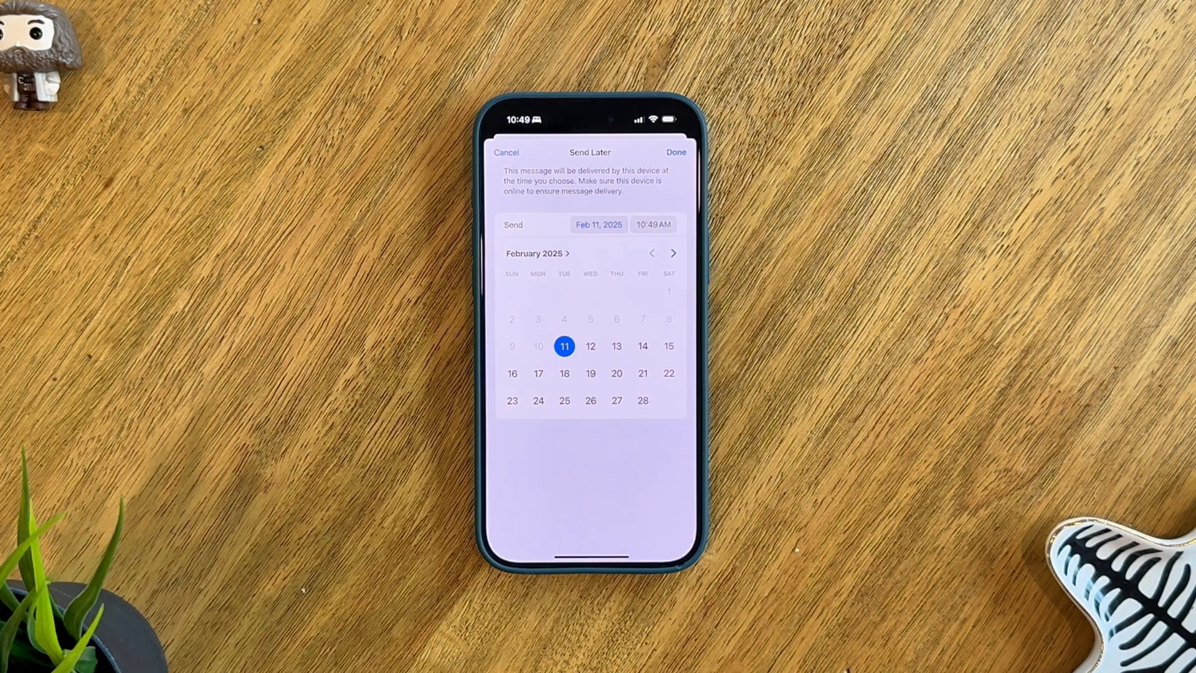
{"action": "mouse_move", "coordinate": [1143, 328]}
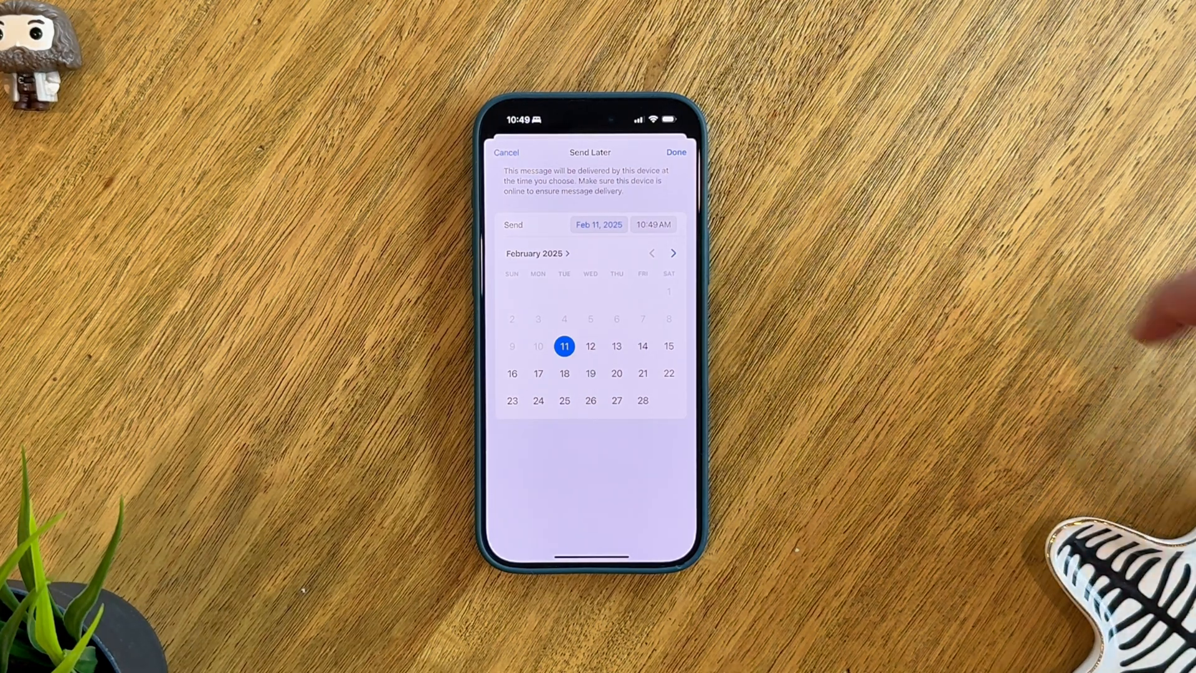